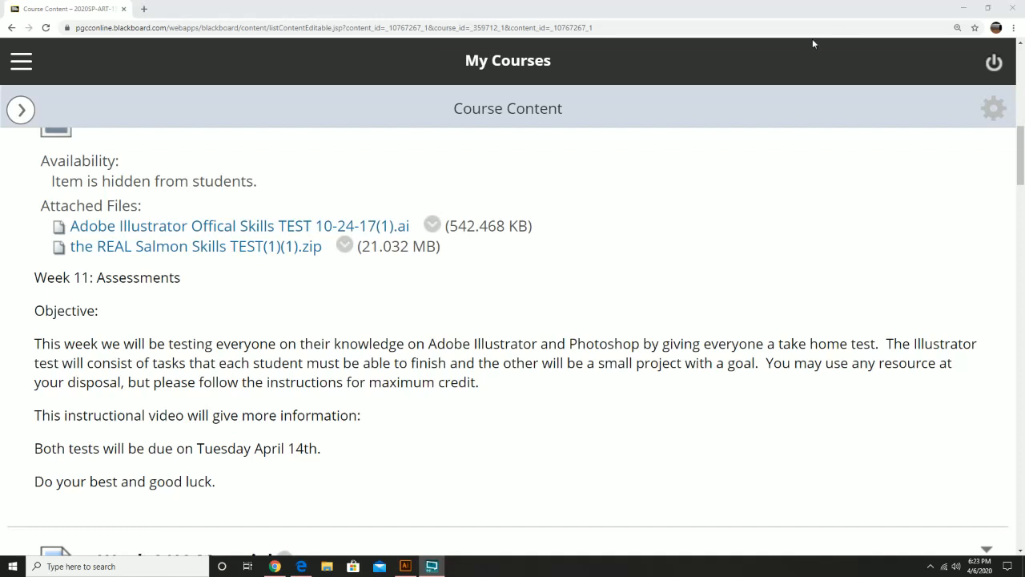
- Scroll through the current view, then switch to the open Vector Skills Test document in Illustrator
scroll(up, 3)
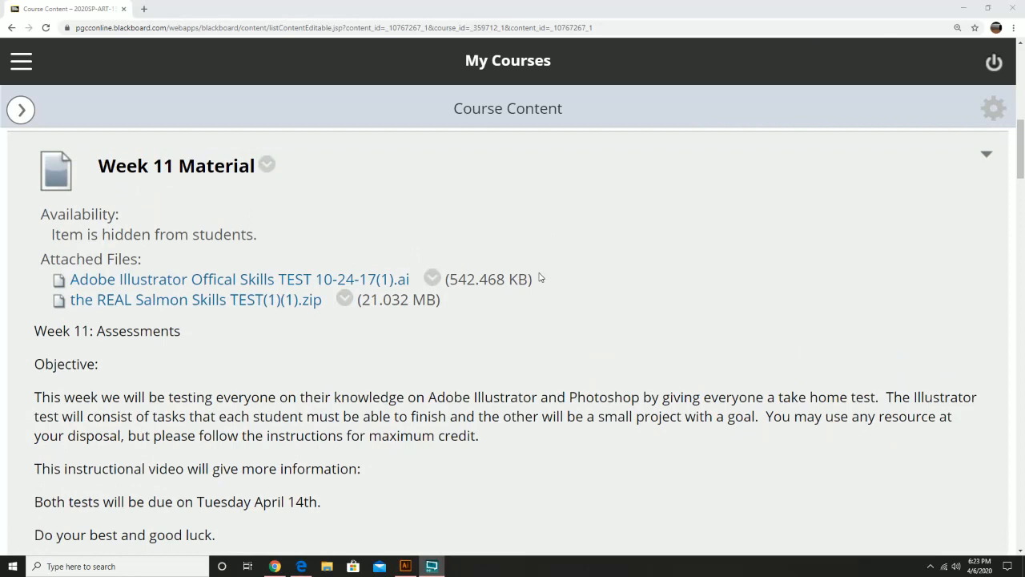
mouse_move(286, 317)
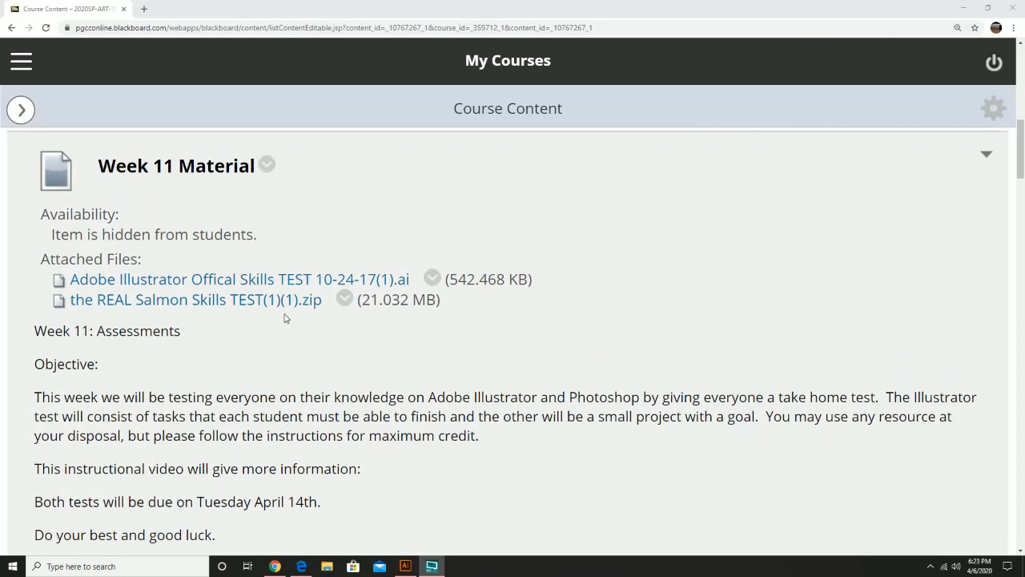
mouse_move(311, 356)
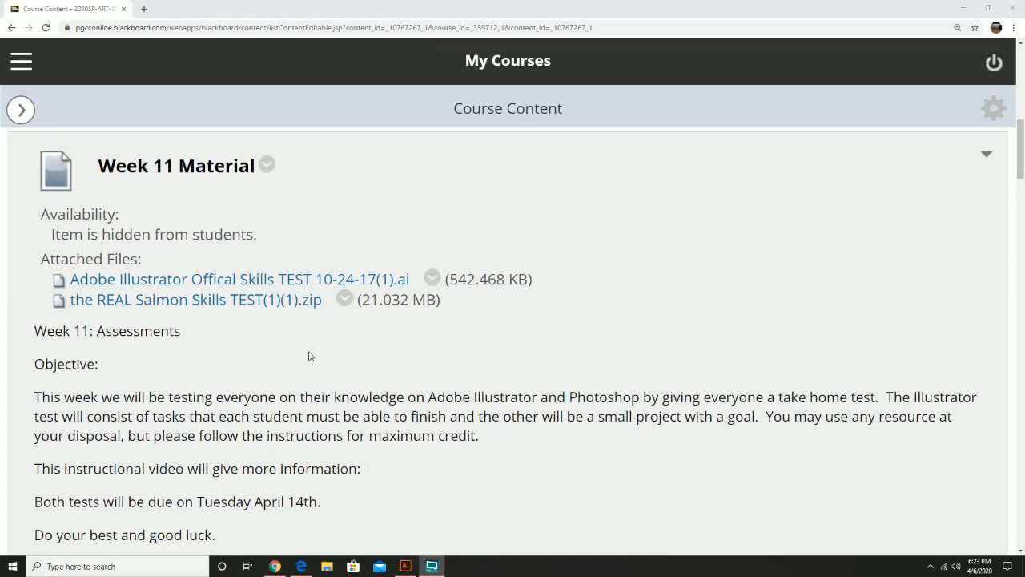
mouse_move(365, 391)
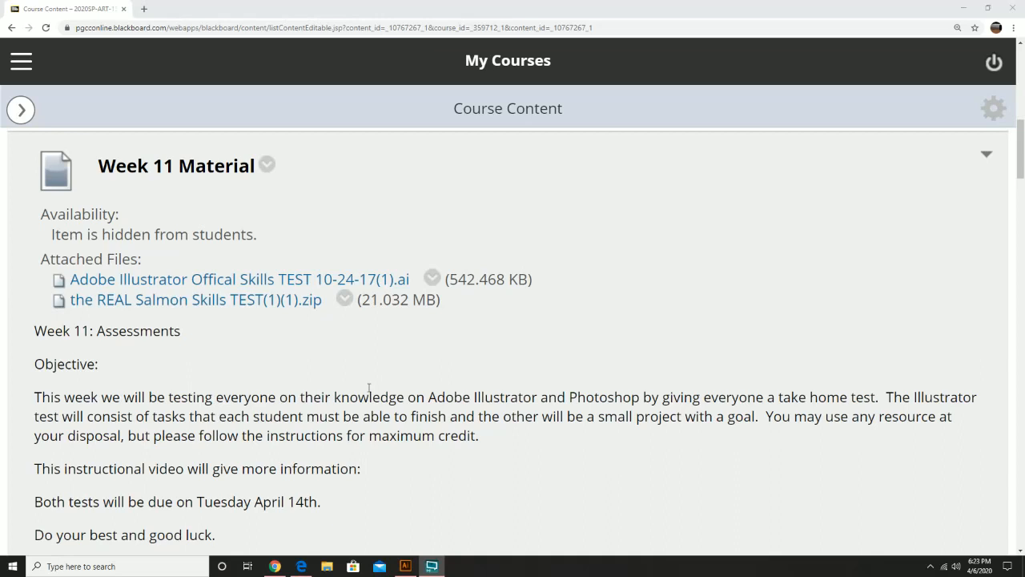
mouse_move(492, 362)
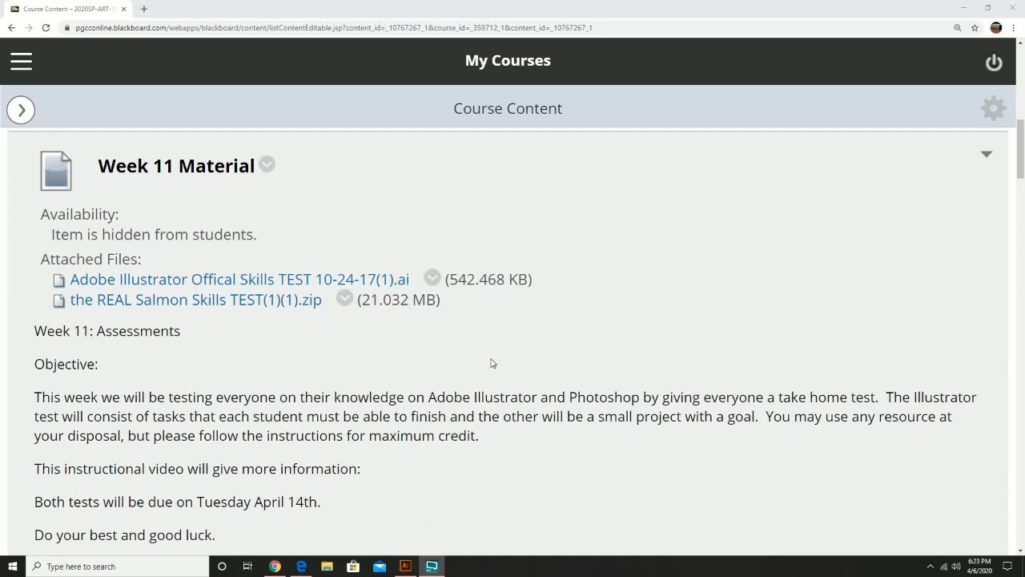
mouse_move(509, 378)
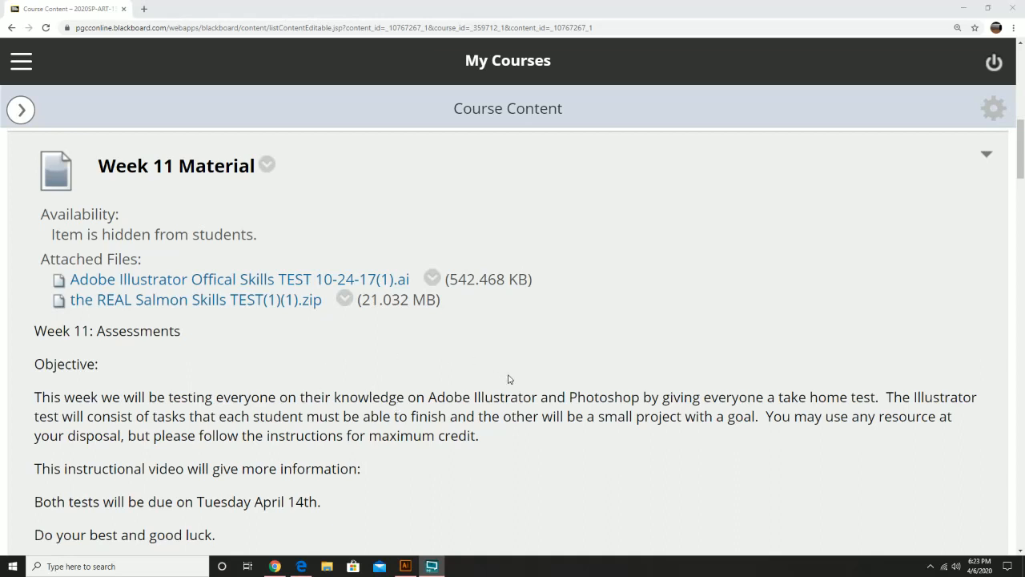
scroll(down, 3)
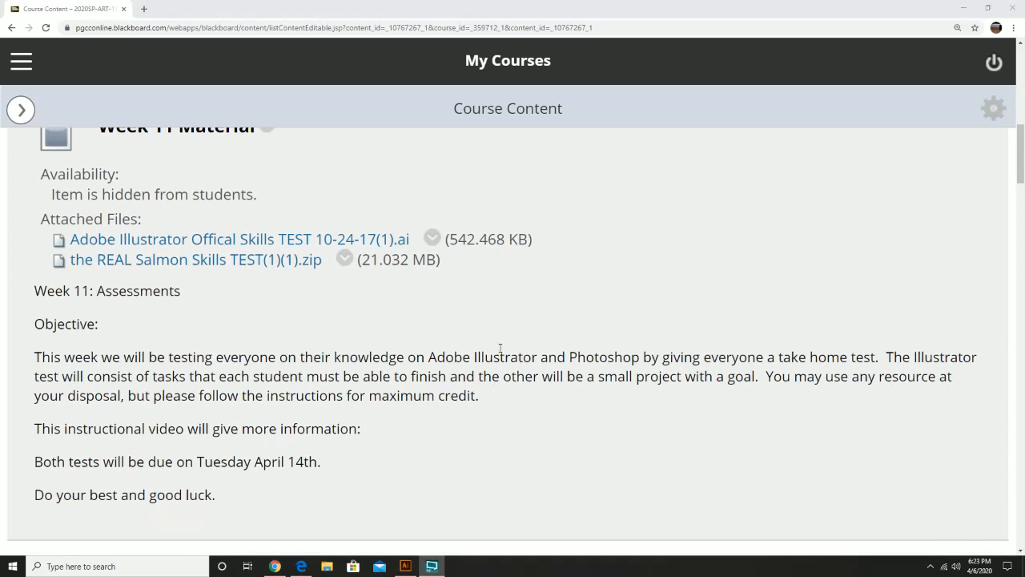
mouse_move(404, 423)
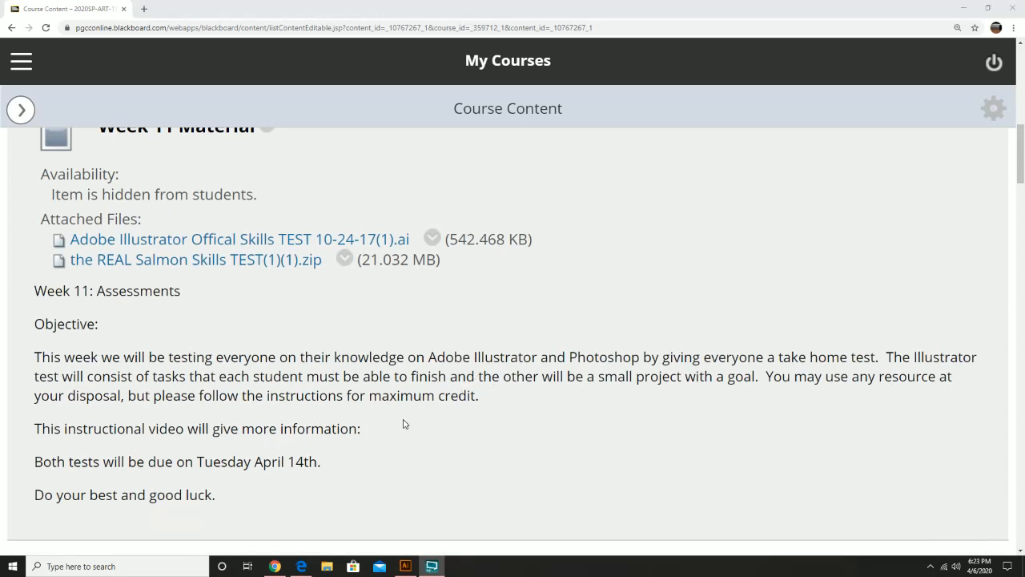
mouse_move(407, 426)
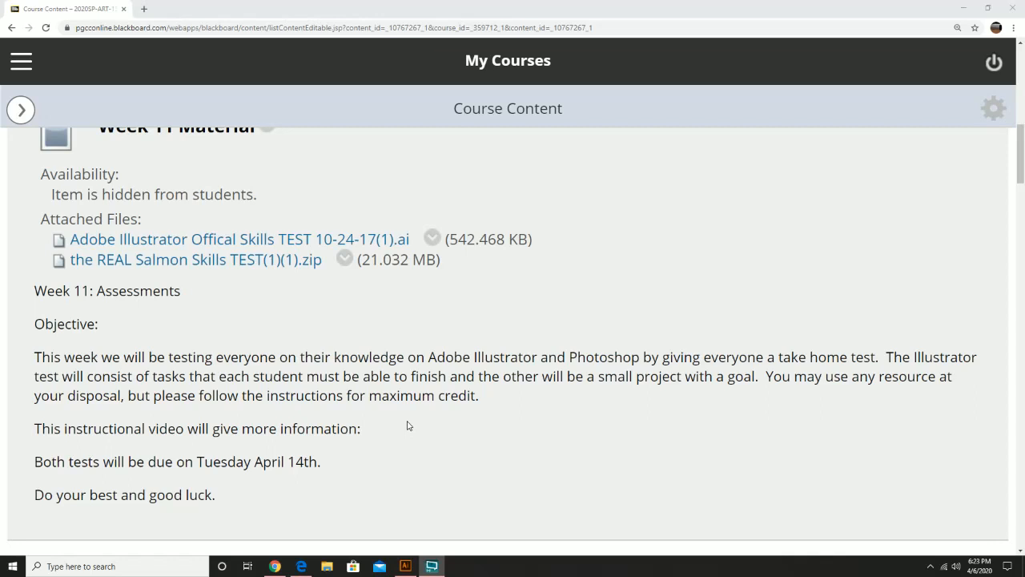
mouse_move(413, 504)
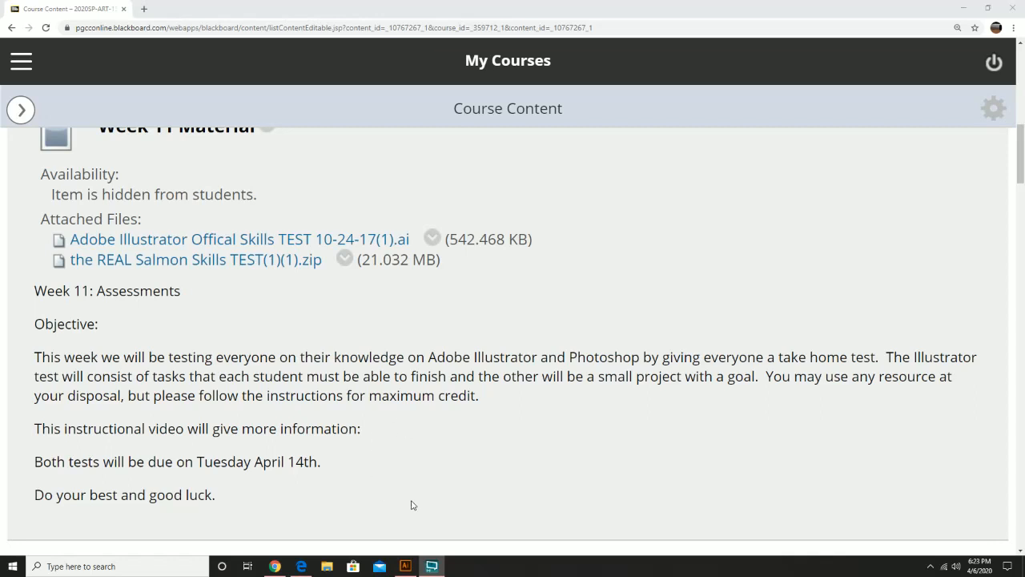
scroll(down, 3)
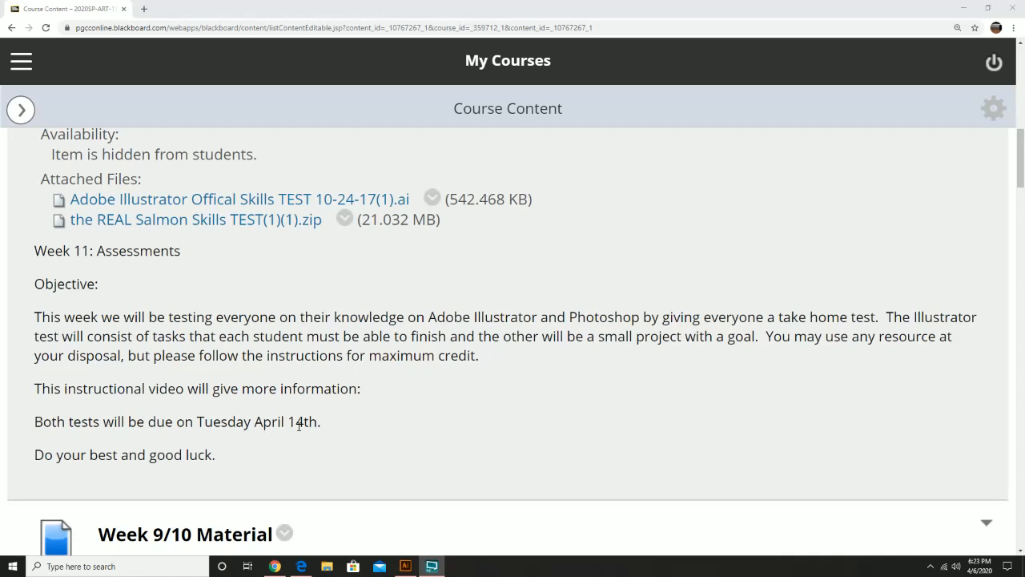
mouse_move(275, 445)
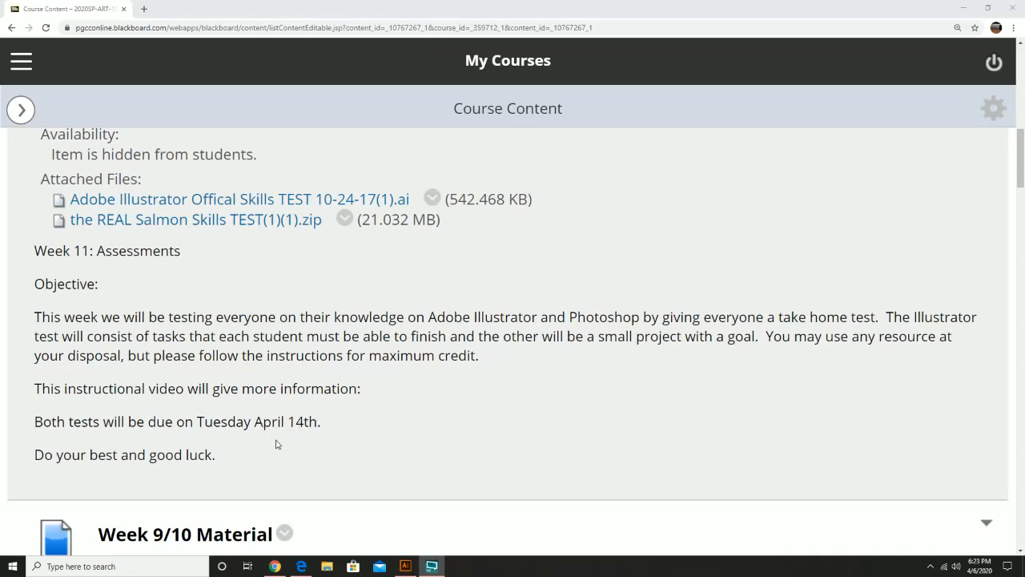
mouse_move(304, 448)
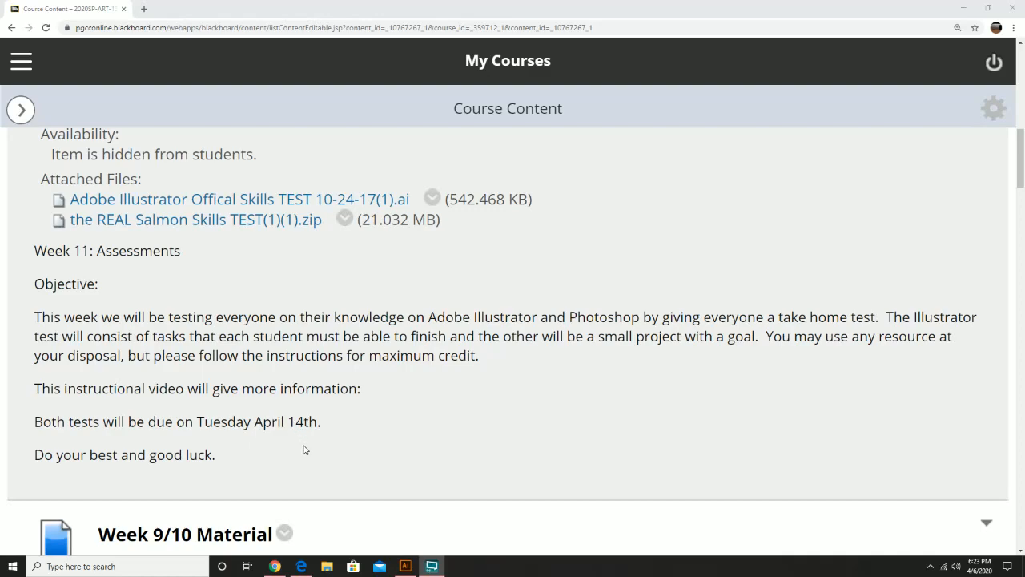
scroll(down, 3)
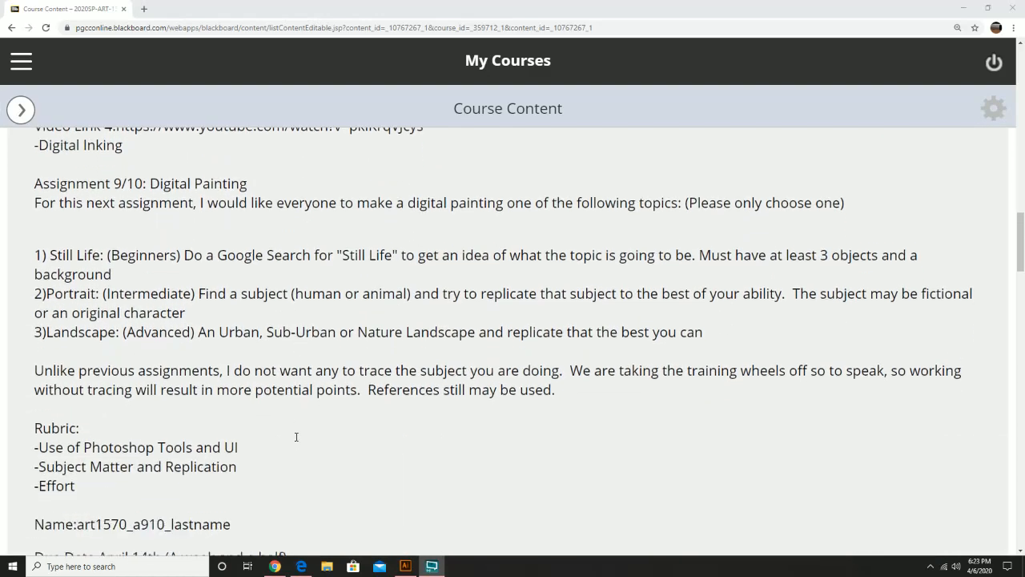
scroll(down, 3)
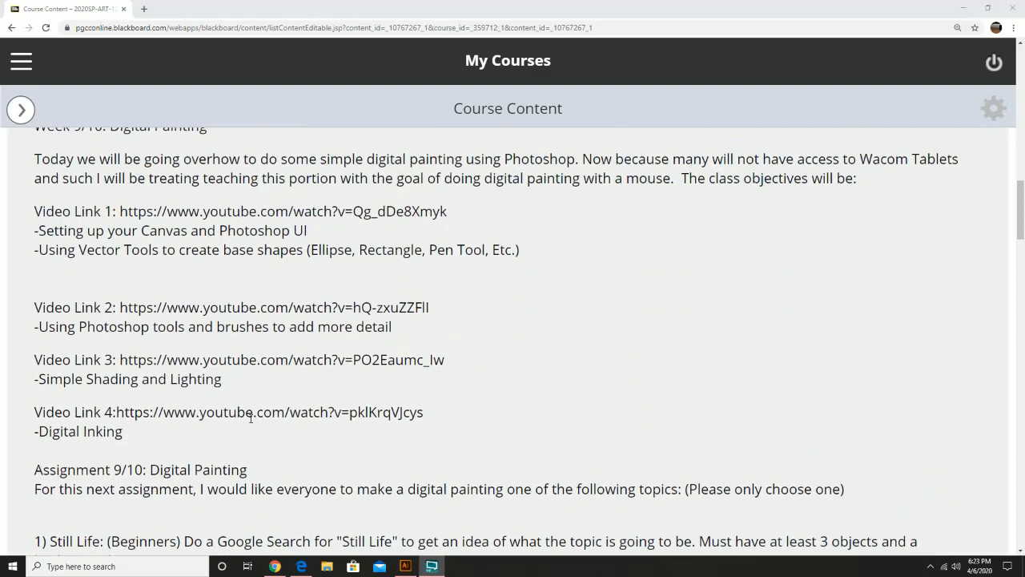
scroll(down, 3)
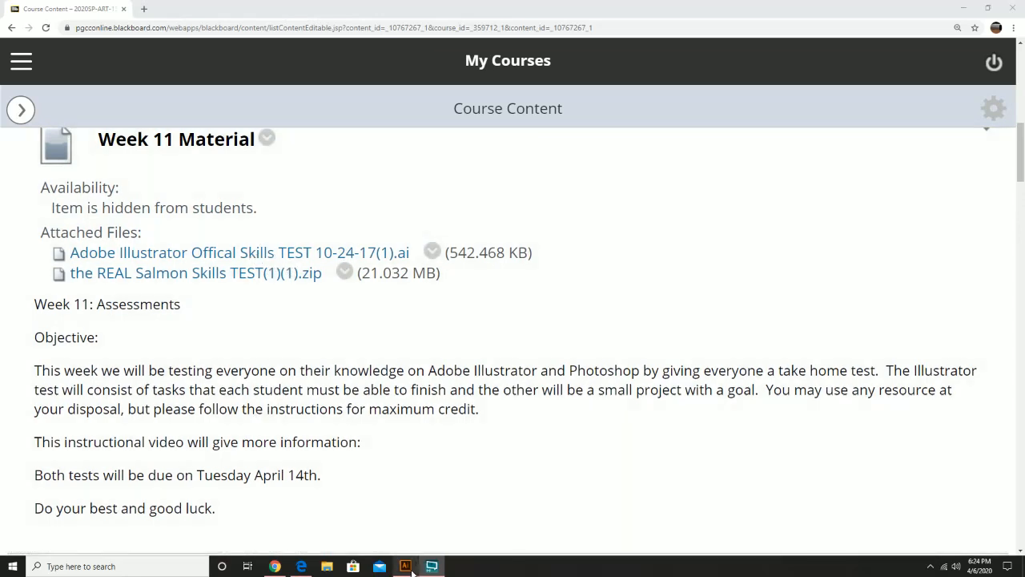
click(404, 565)
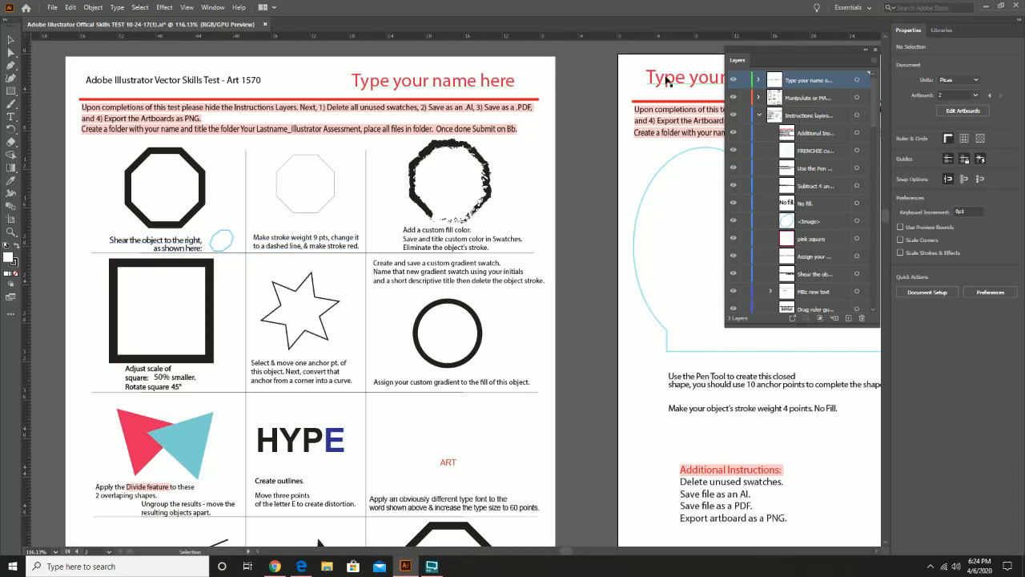
mouse_move(593, 93)
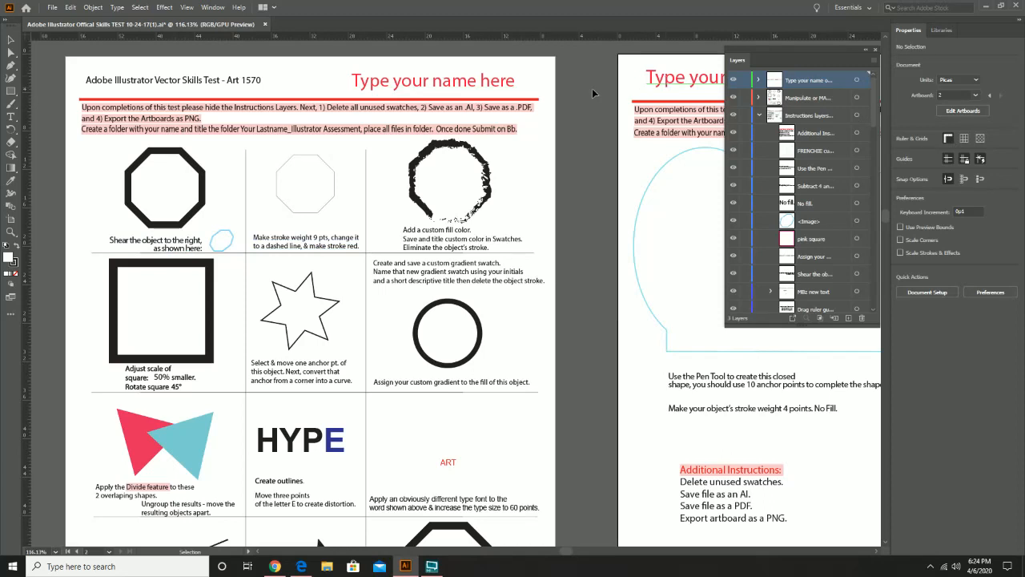
mouse_move(303, 119)
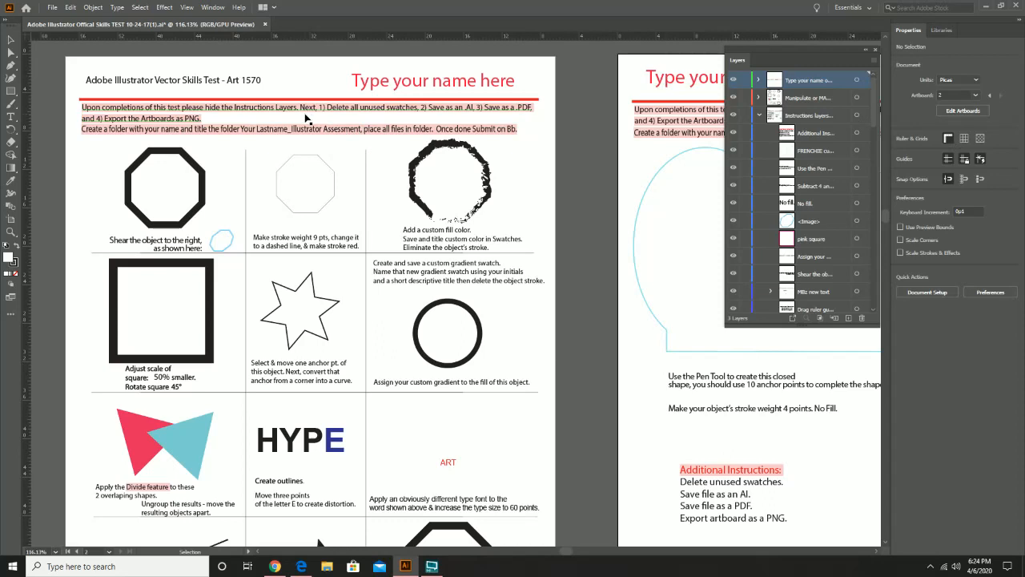
mouse_move(411, 119)
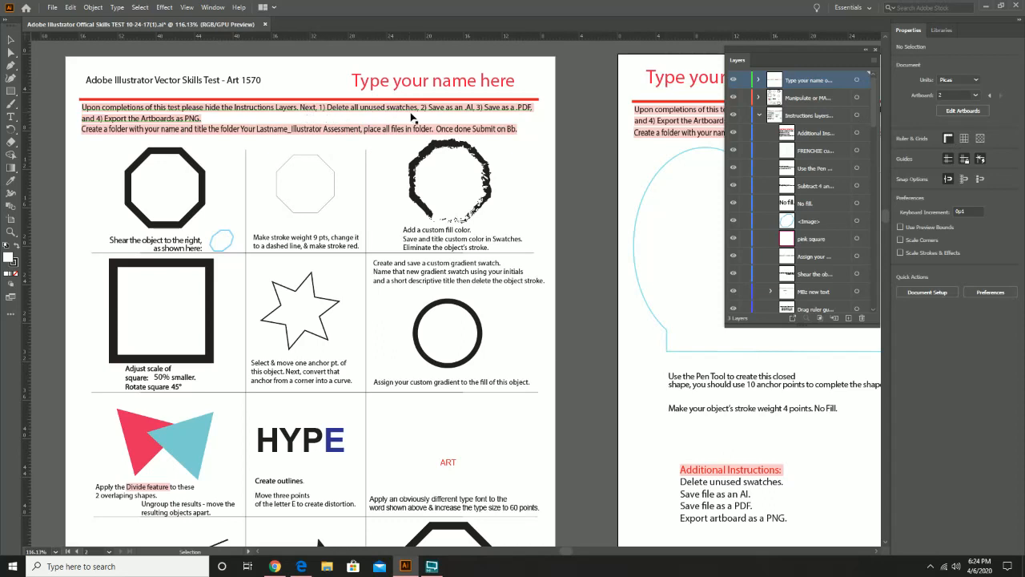
mouse_move(356, 119)
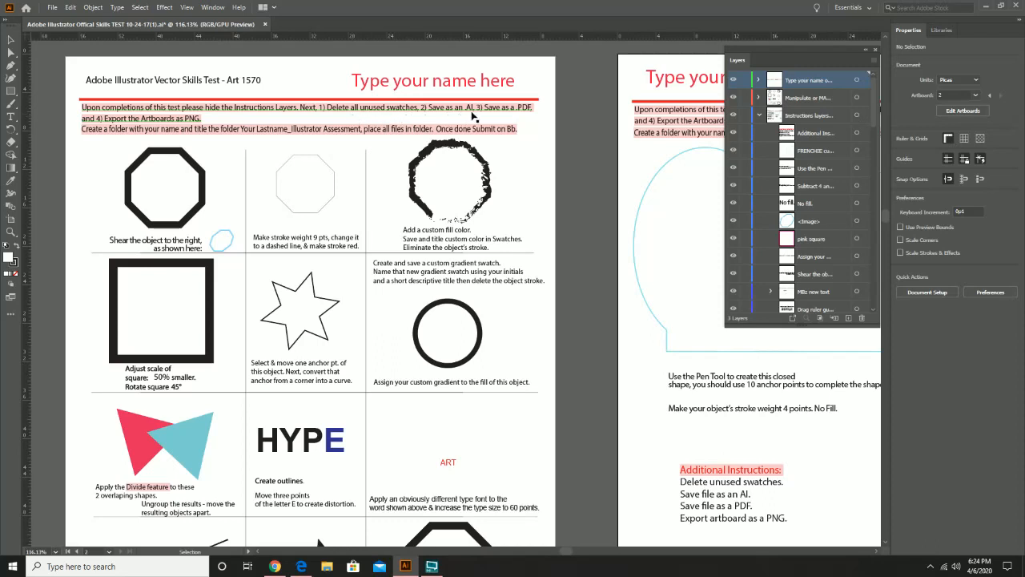
mouse_move(511, 117)
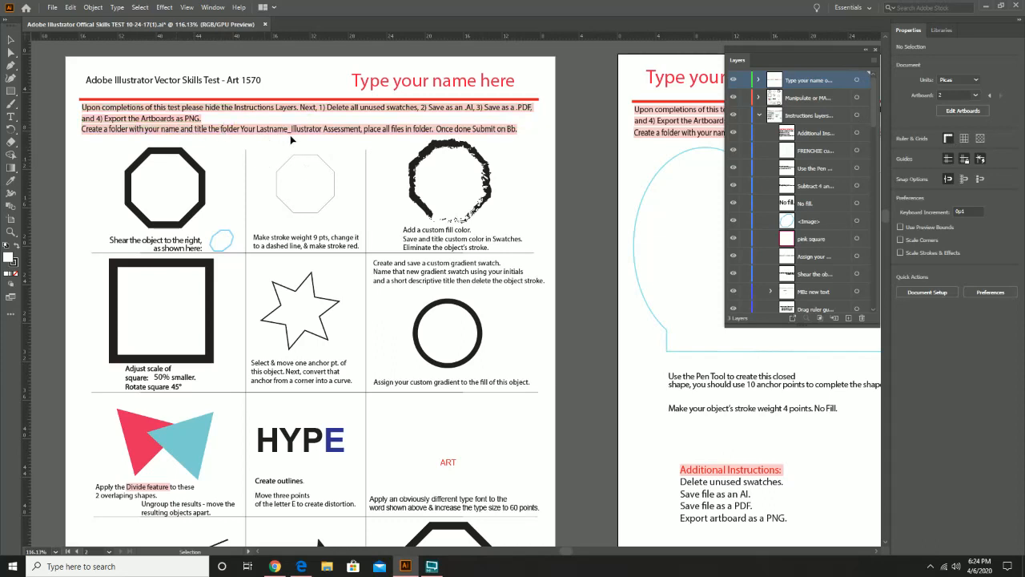
scroll(down, 3)
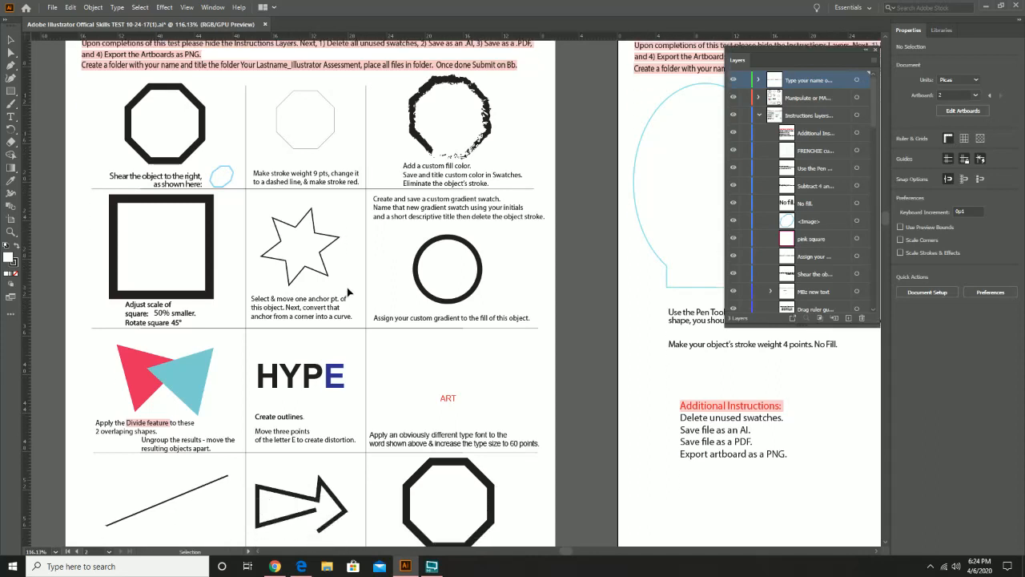
scroll(down, 3)
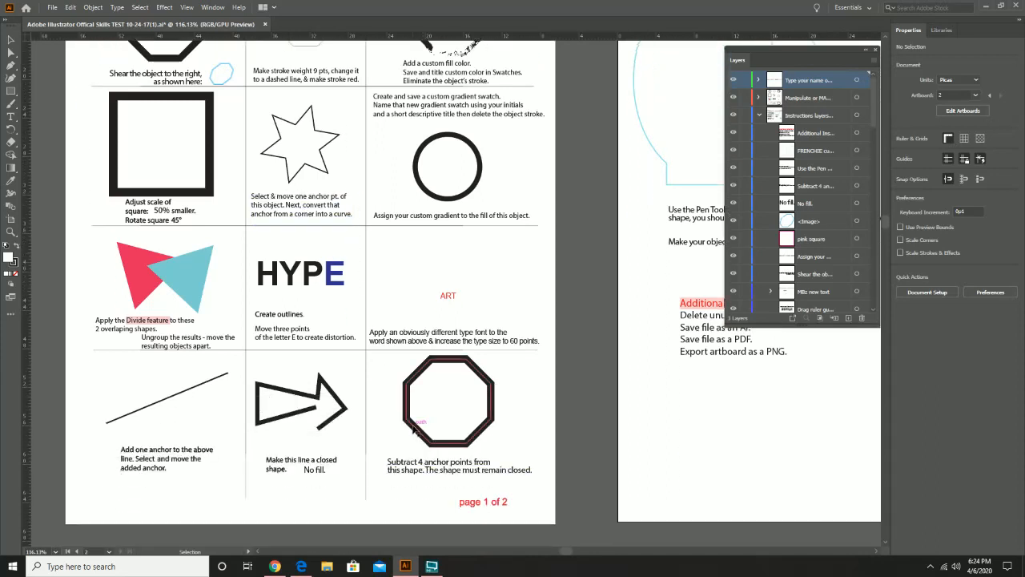
scroll(down, 3)
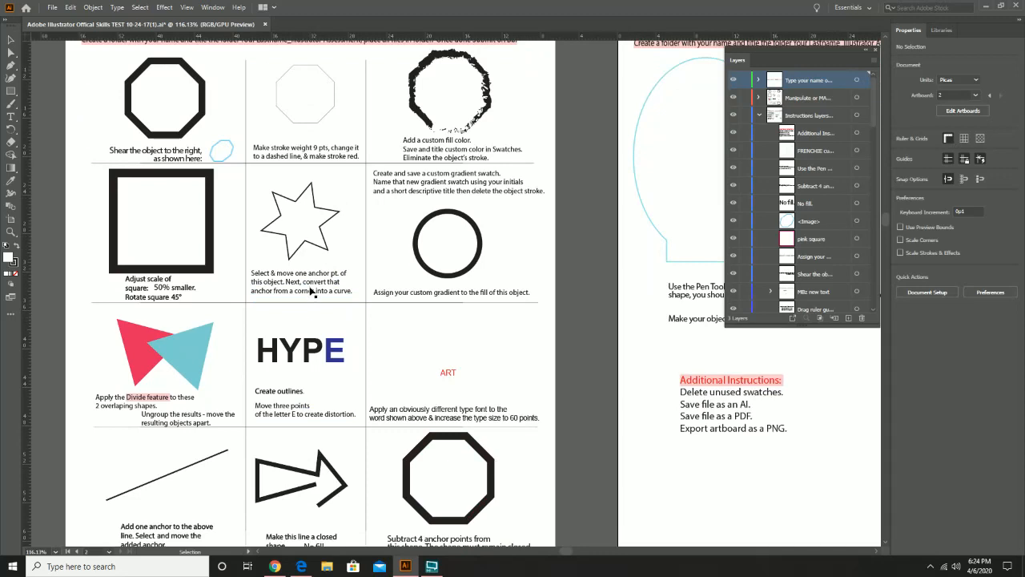
click(301, 225)
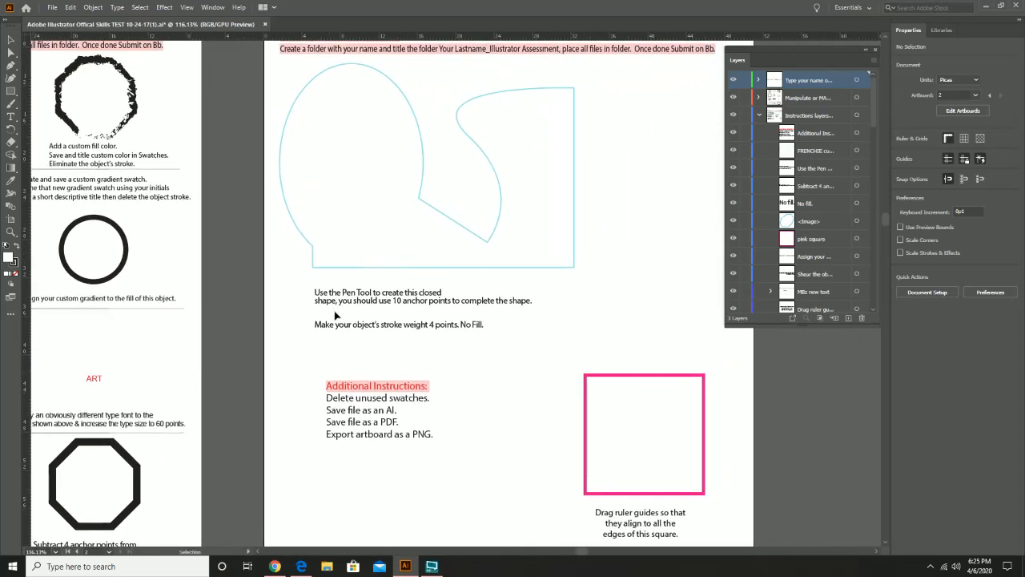
mouse_move(481, 281)
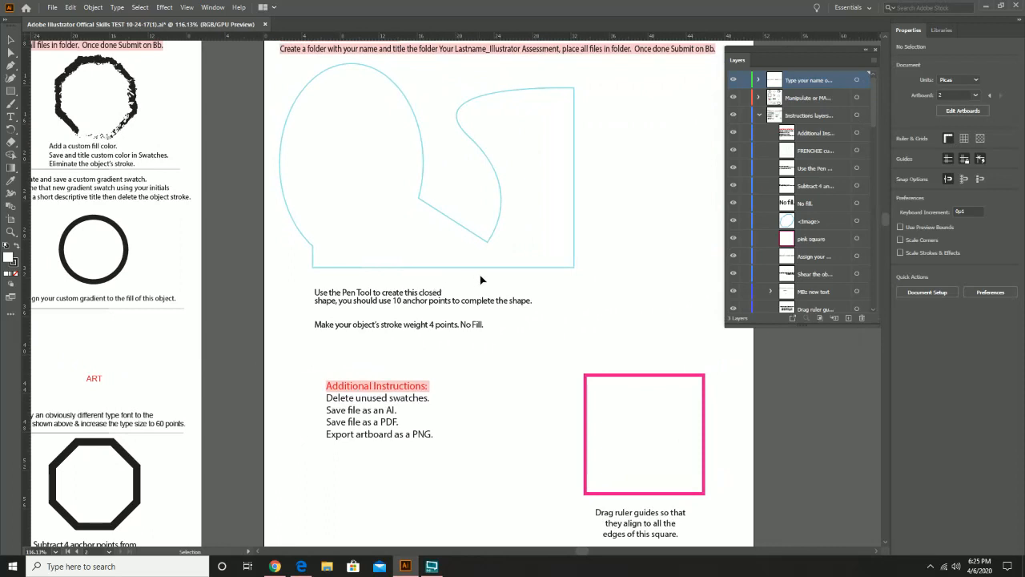
mouse_move(490, 275)
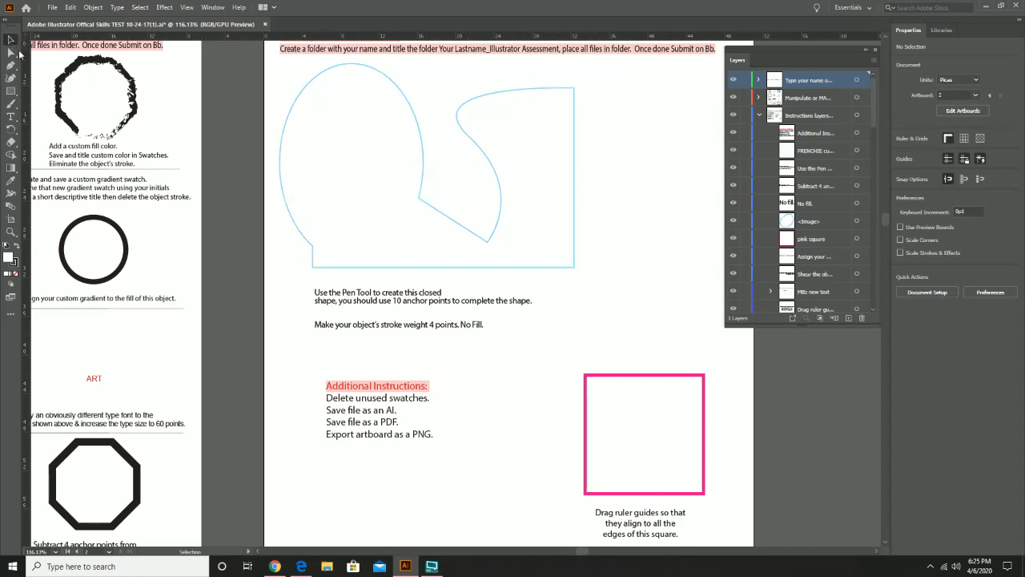
mouse_move(420, 153)
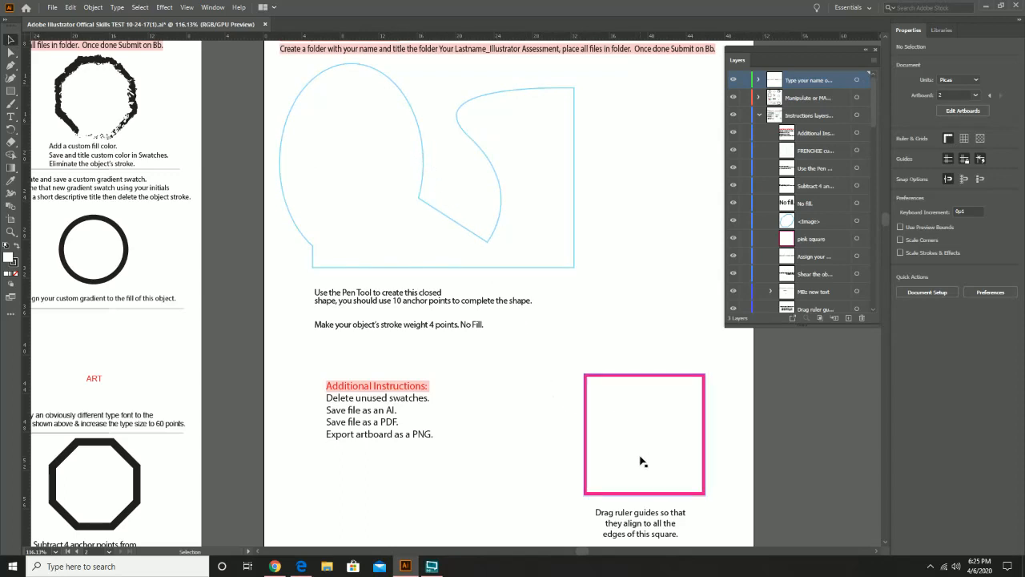
mouse_move(657, 474)
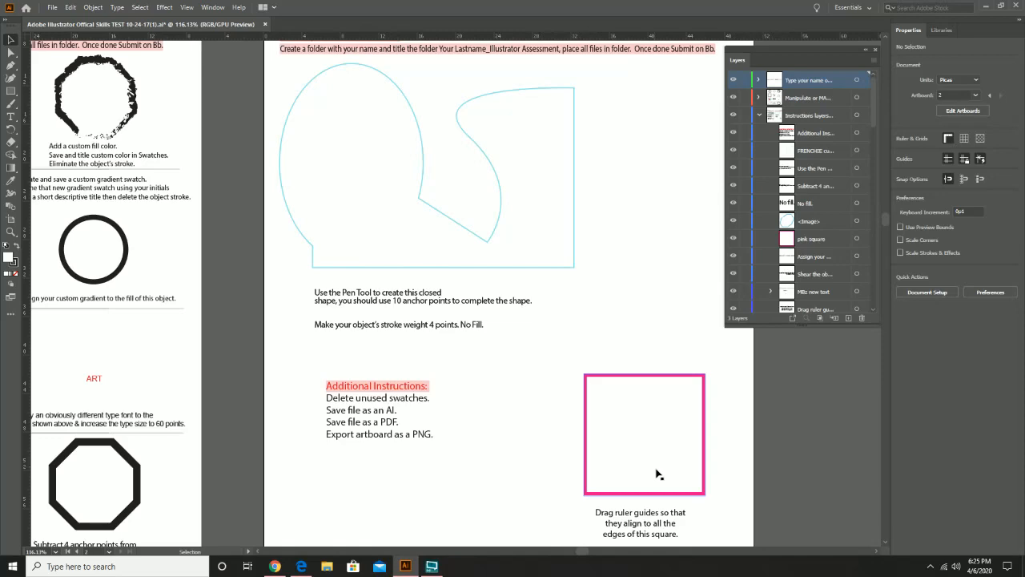
mouse_move(652, 520)
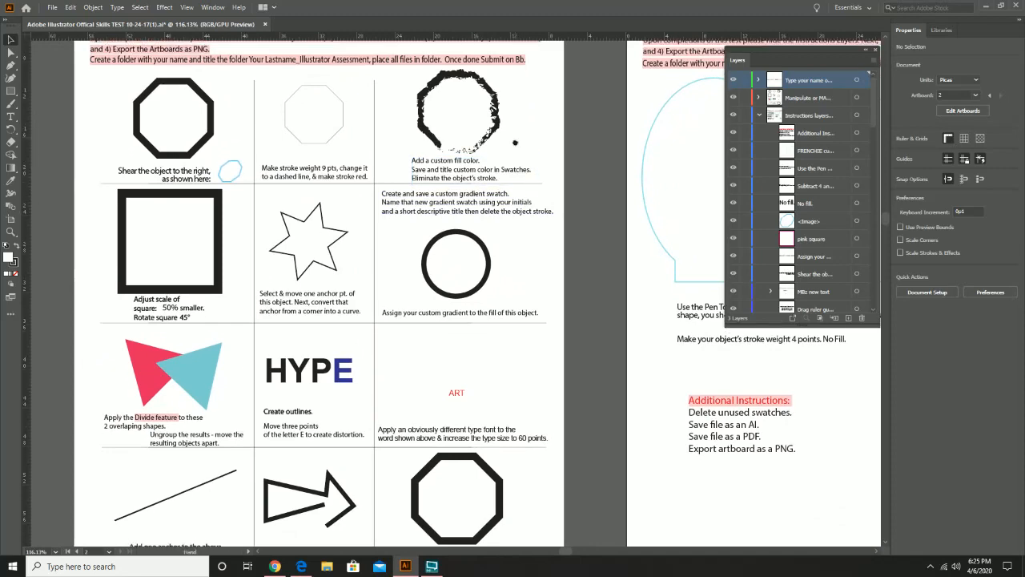
- Close the skills test copy, choosing No to discard its unsaved changes
scroll(up, 3)
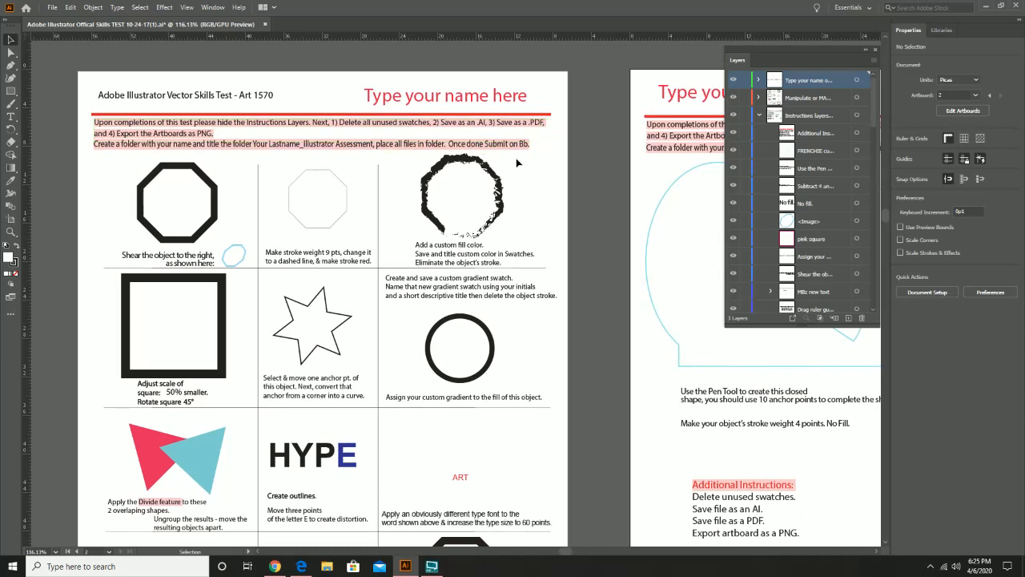
mouse_move(273, 29)
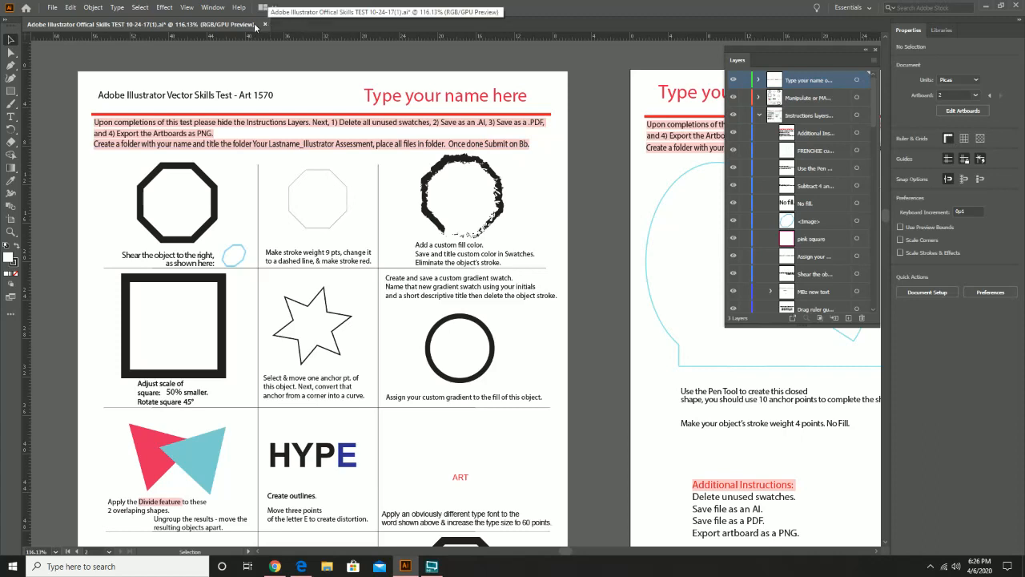
mouse_move(266, 29)
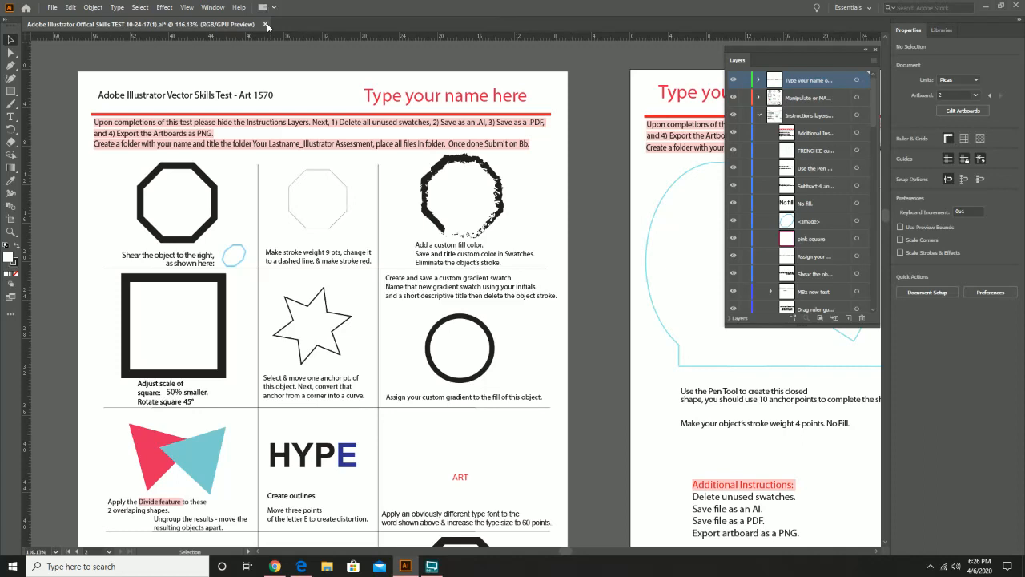
click(266, 24)
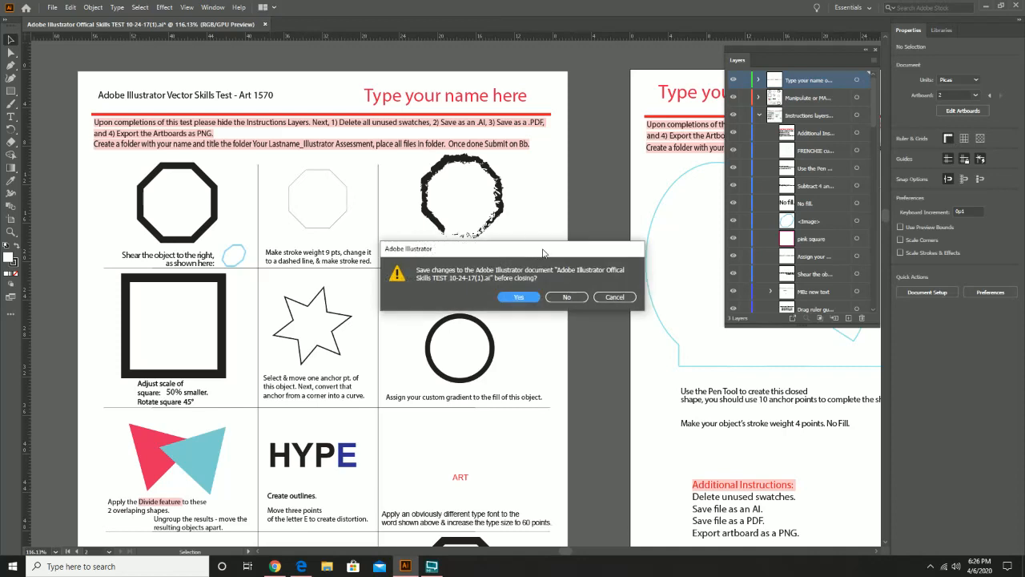
click(568, 297)
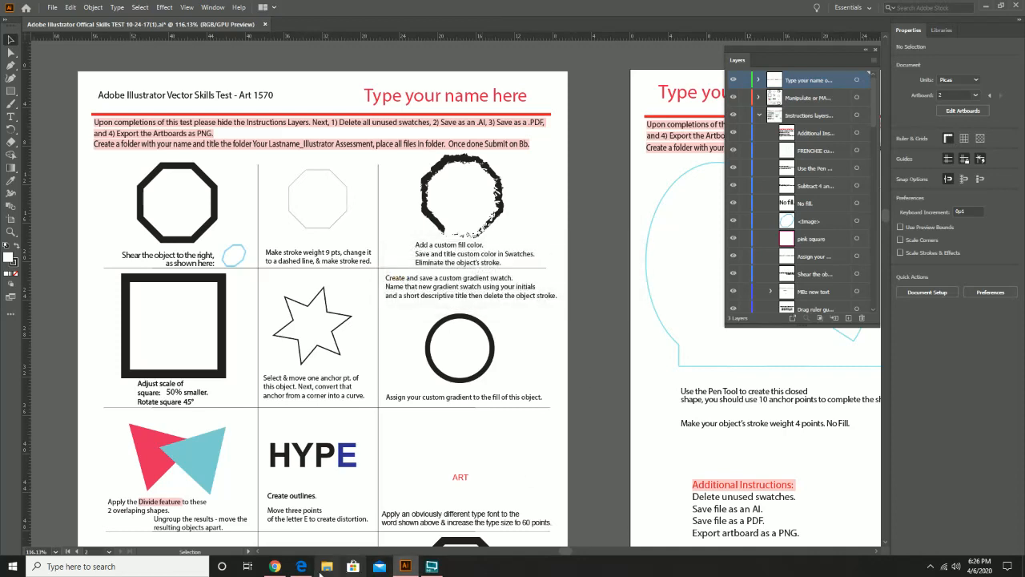
mouse_move(302, 567)
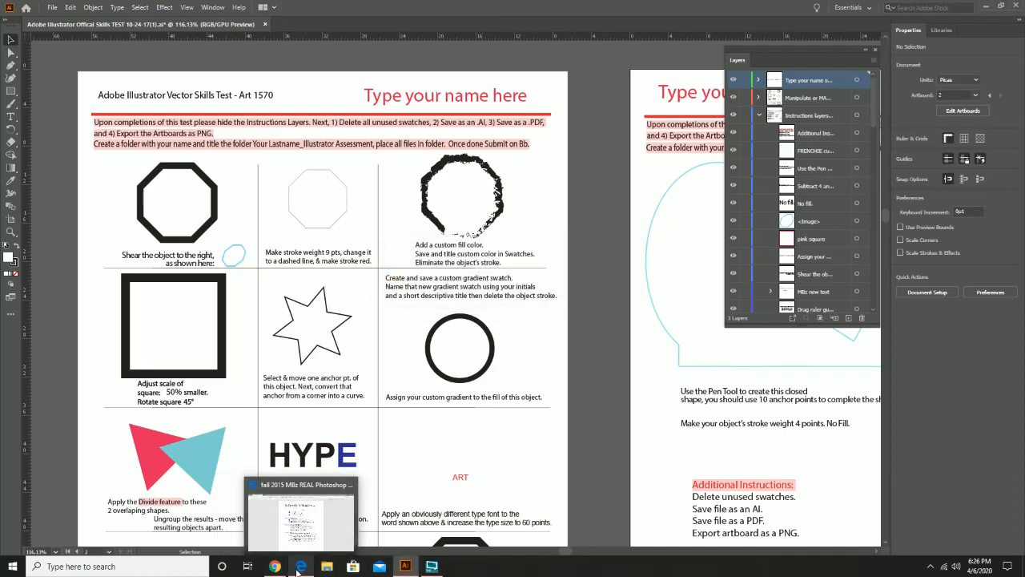
- Switch to the Salmon Dinner skills test PDF in Edge and scroll to the finished example plate
click(301, 516)
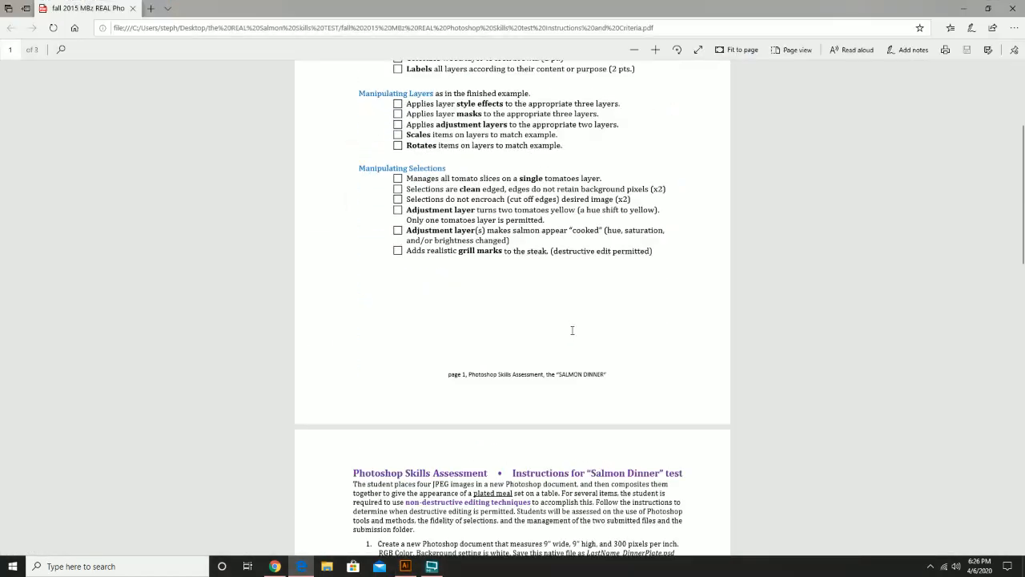
scroll(down, 3)
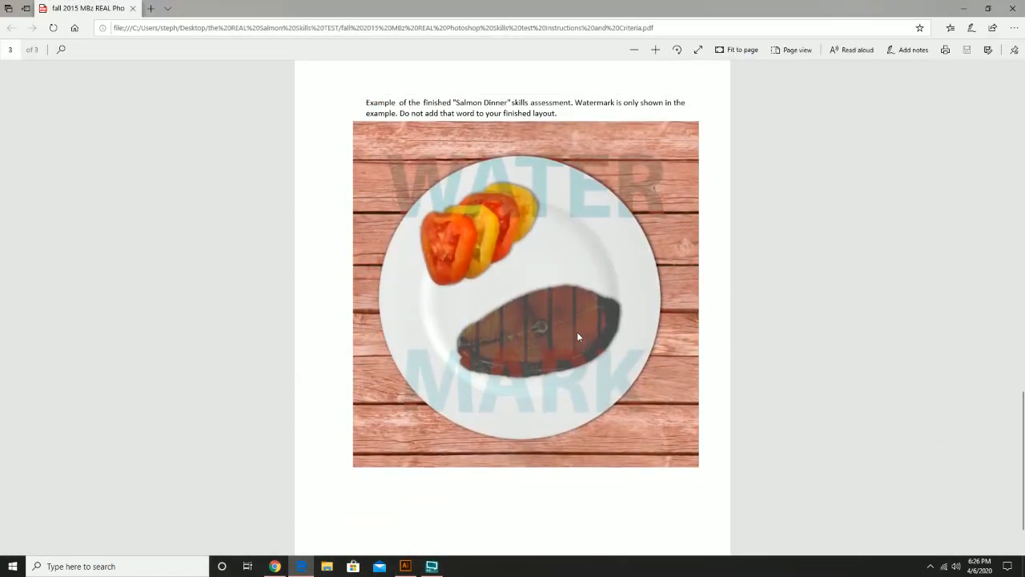
scroll(up, 3)
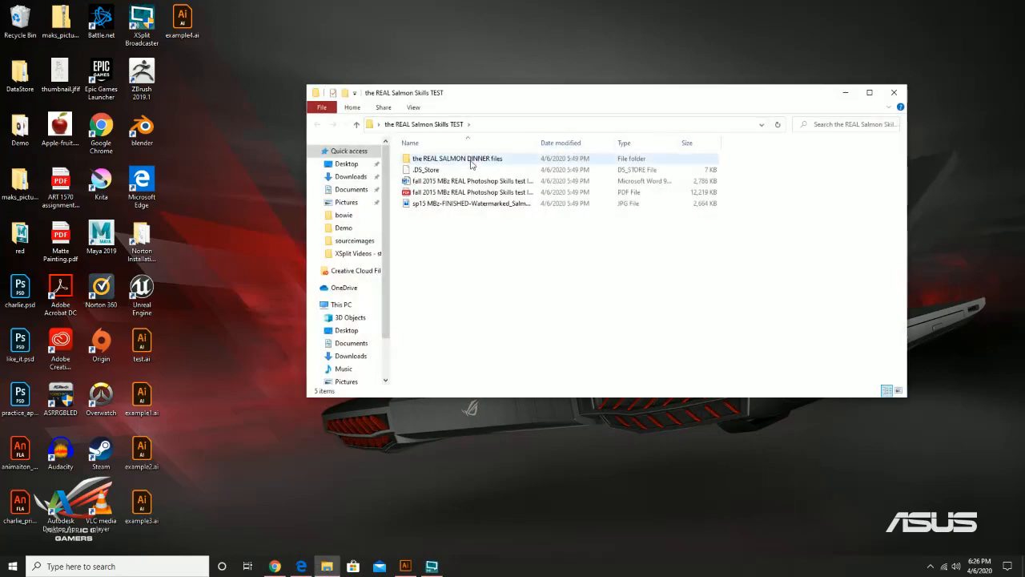
- Open 'the REAL SALMON DINNER files' folder to review its four layer images, then close the window
double_click(458, 159)
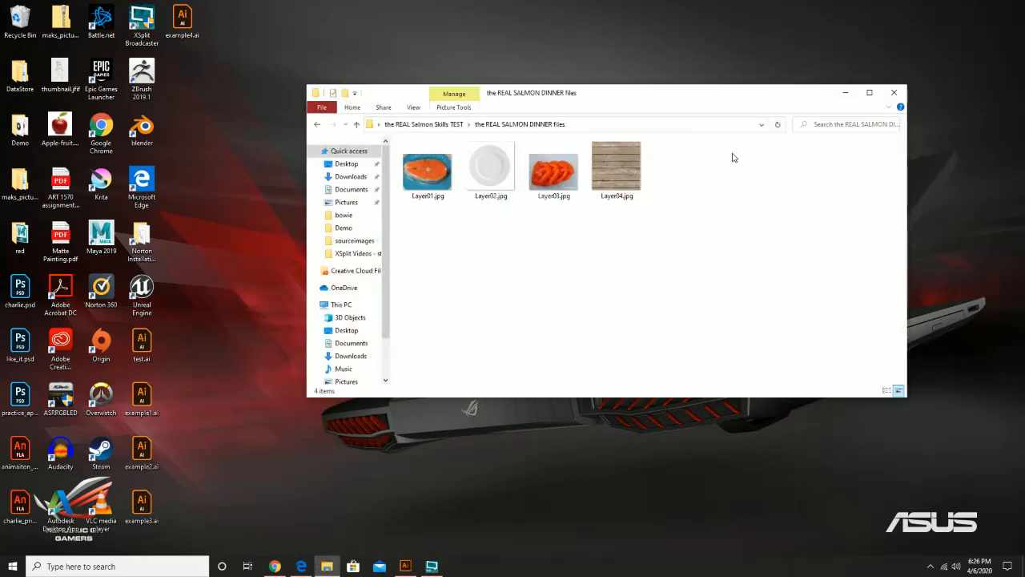
mouse_move(351, 176)
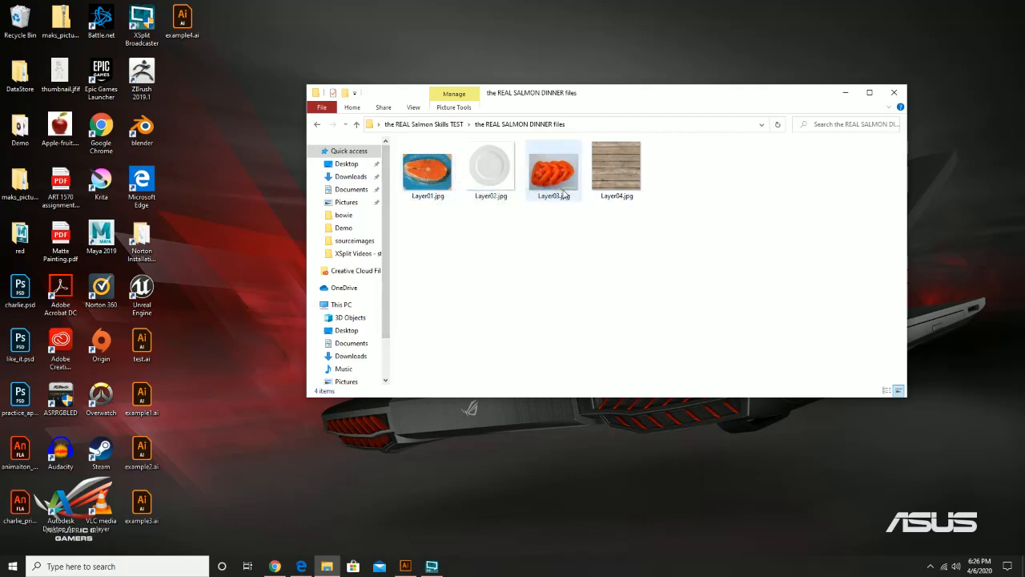
mouse_move(552, 168)
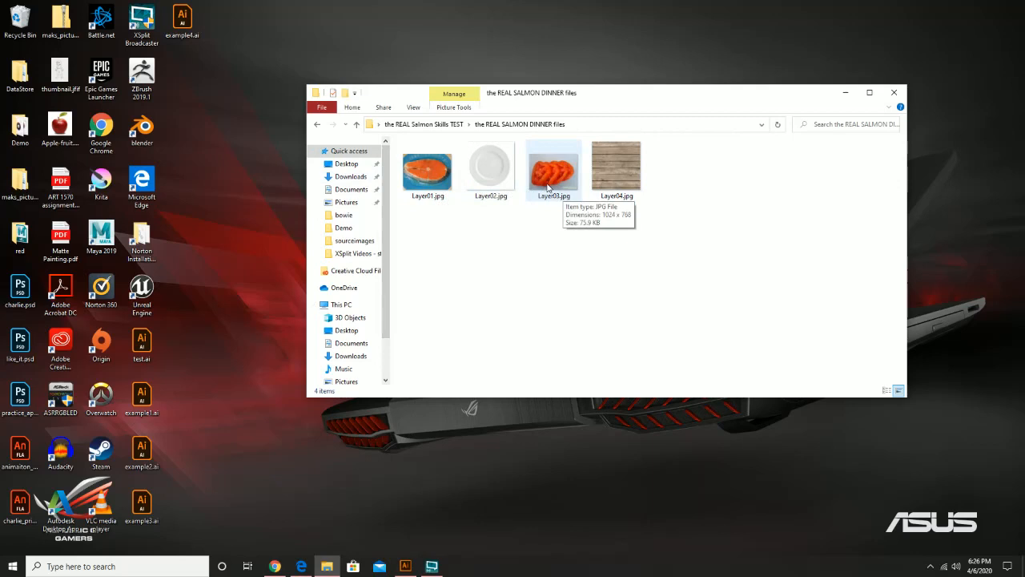
mouse_move(649, 189)
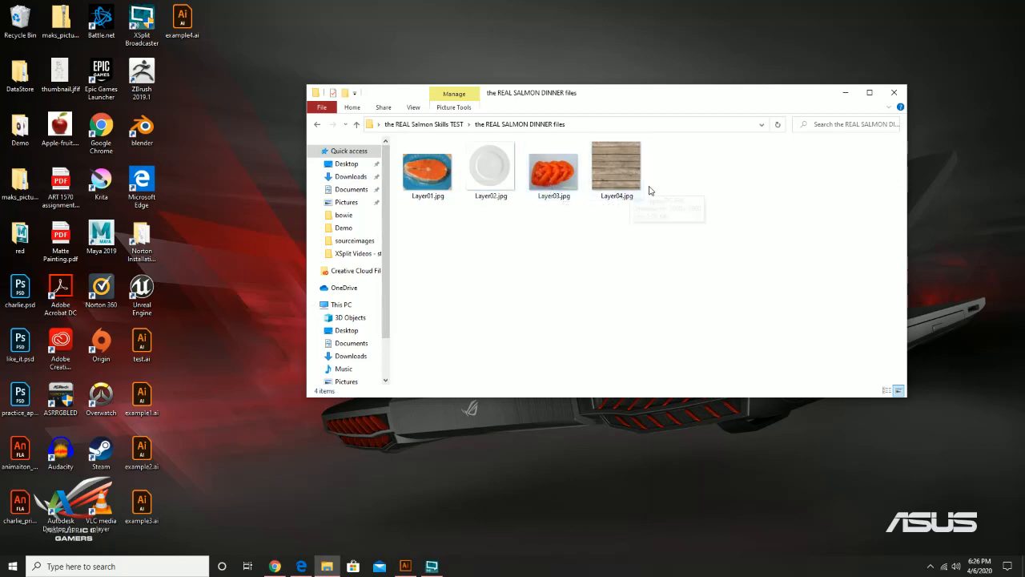
mouse_move(846, 112)
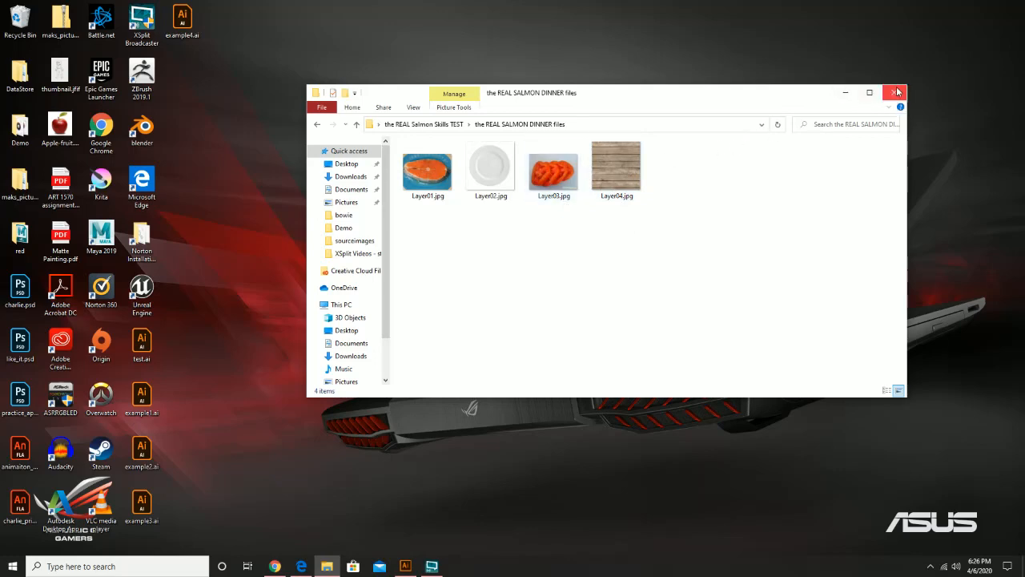
click(897, 91)
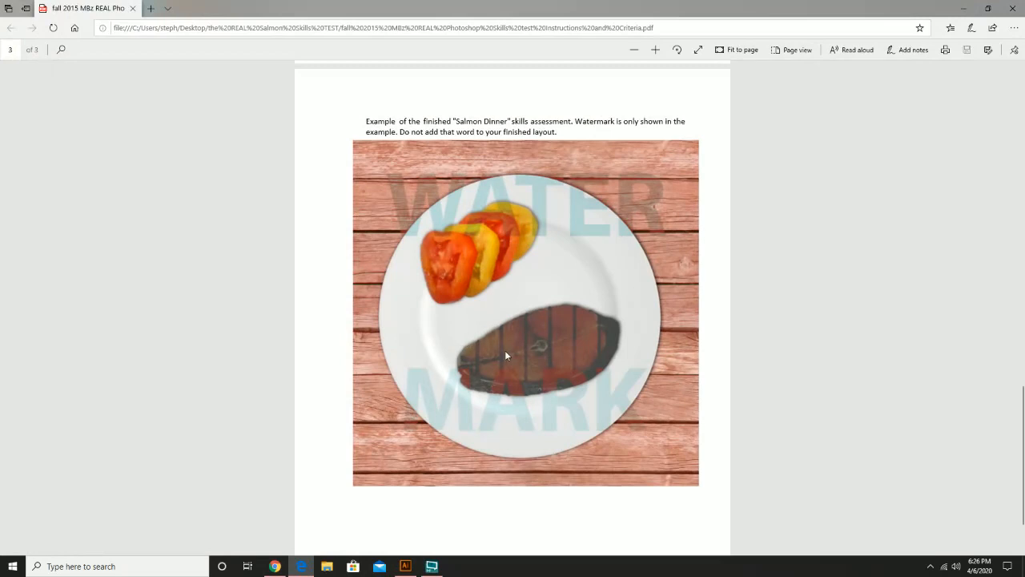
mouse_move(612, 314)
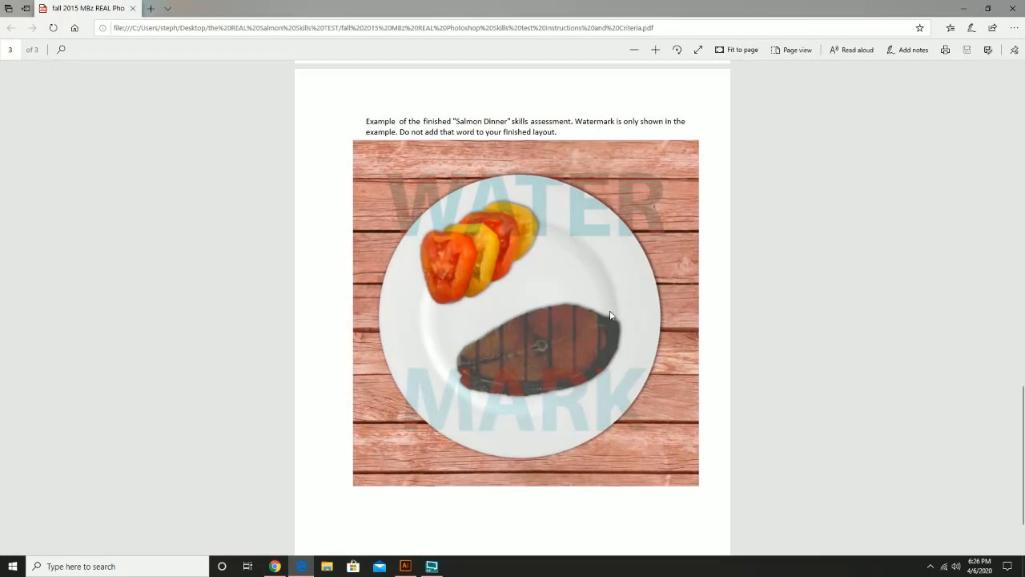
mouse_move(593, 346)
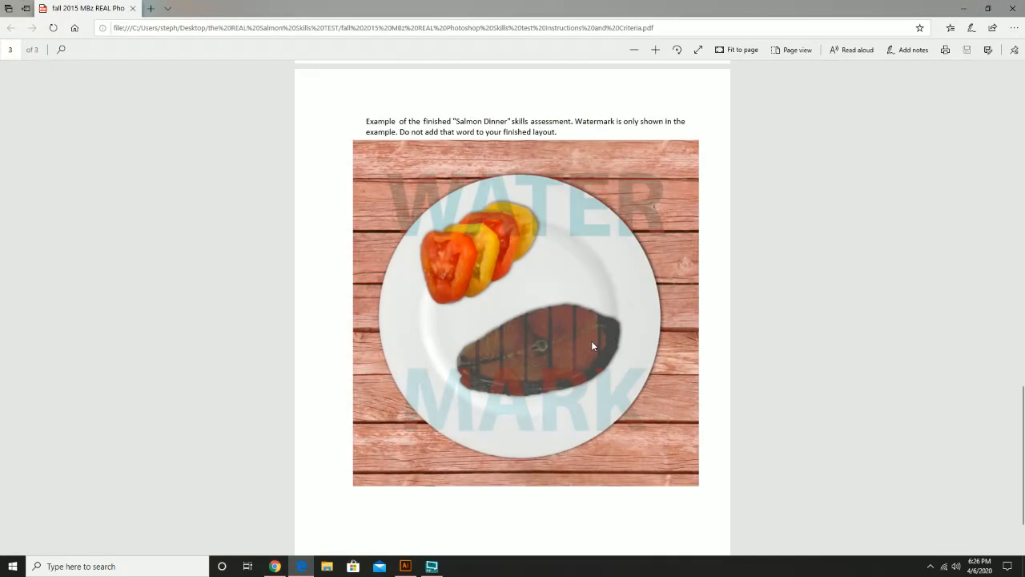
scroll(up, 3)
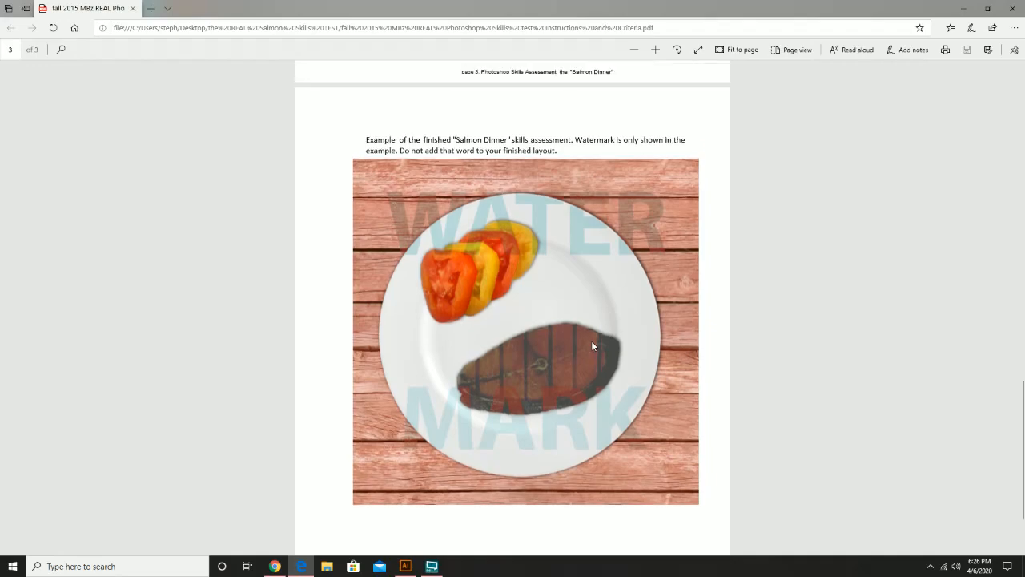
mouse_move(557, 365)
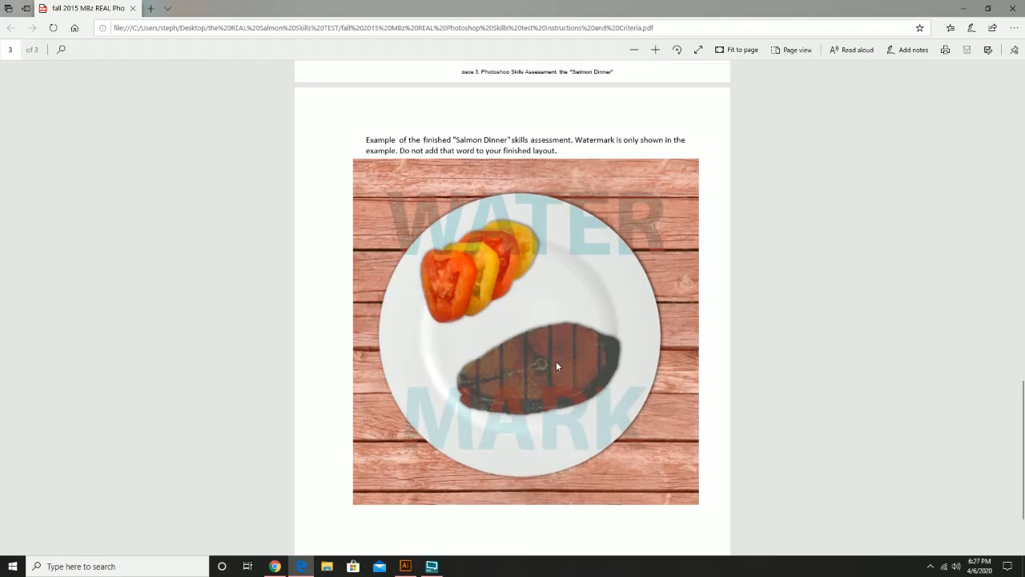
scroll(up, 3)
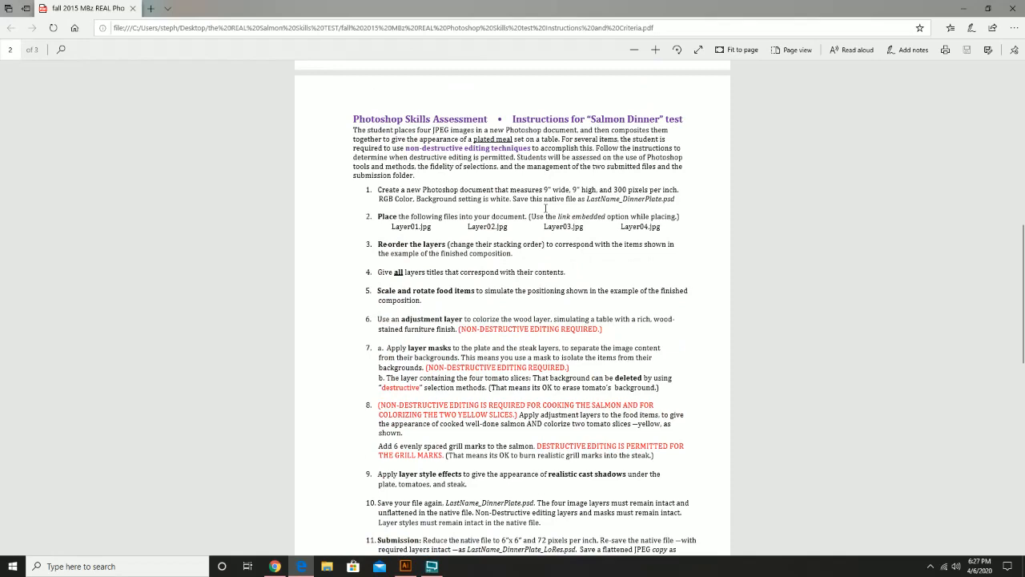
mouse_move(455, 316)
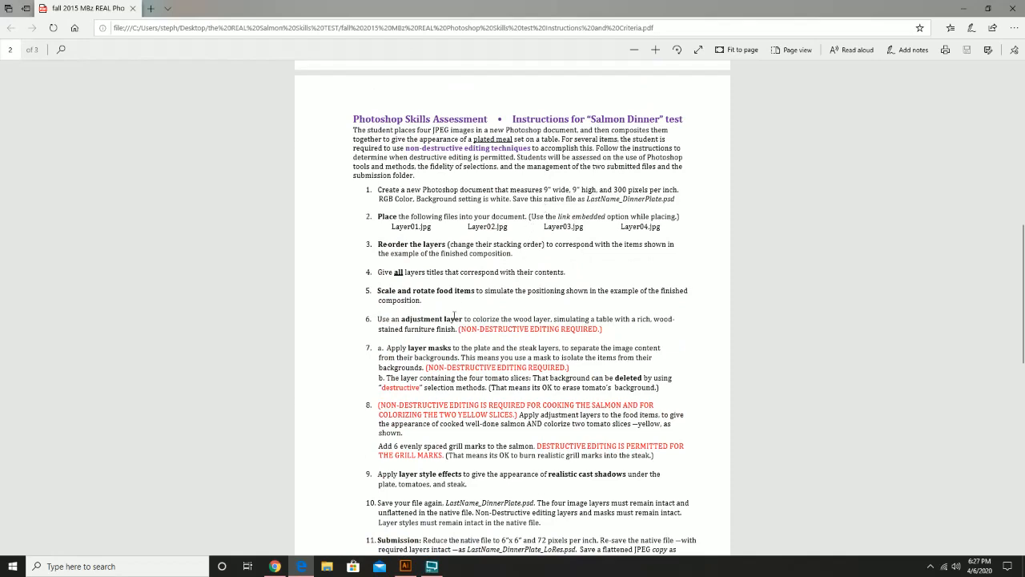
- Scroll the PDF to the 'Instructions for Salmon Dinner test' page and scoring criteria checklist
scroll(down, 3)
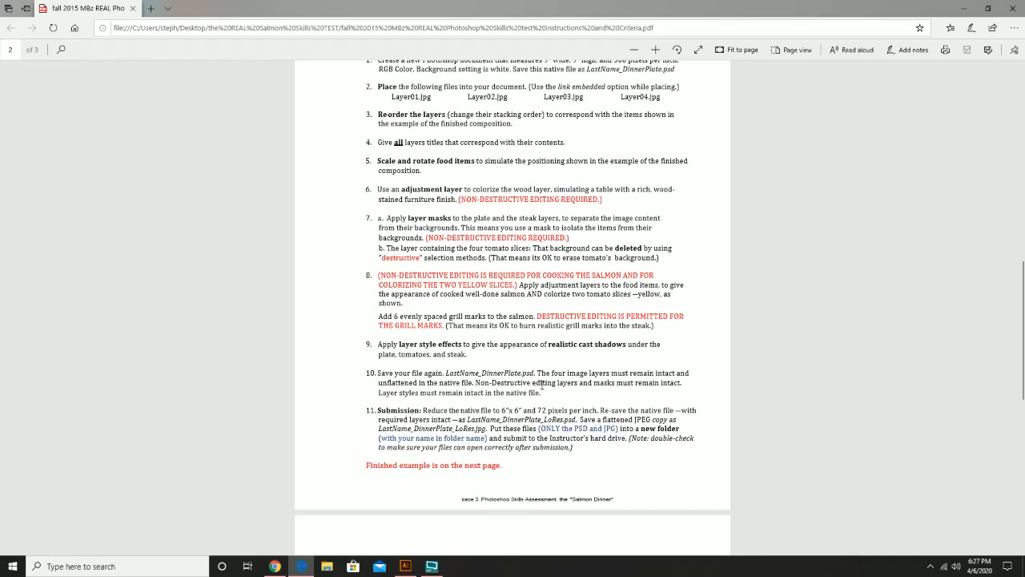
scroll(up, 3)
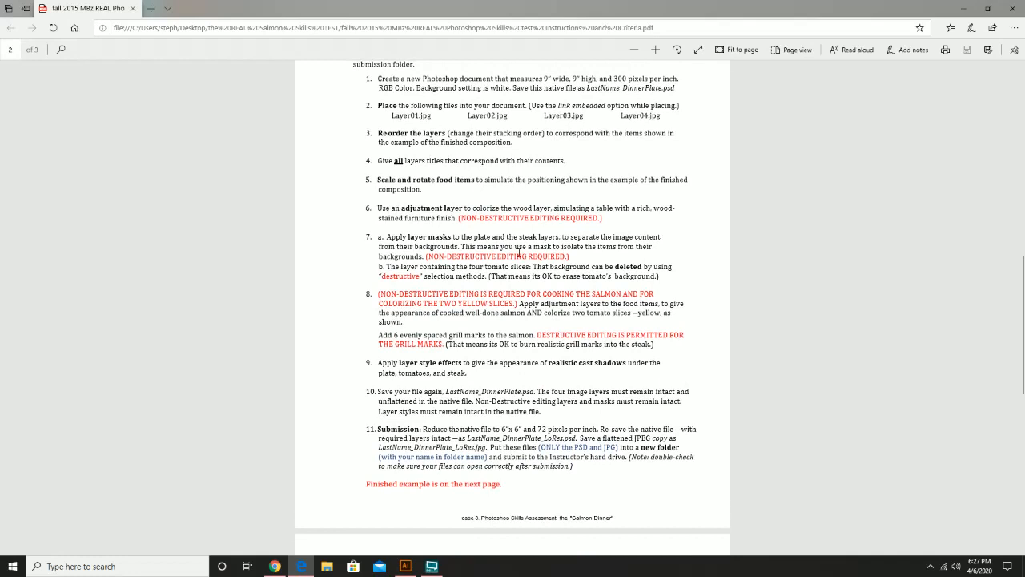
mouse_move(512, 217)
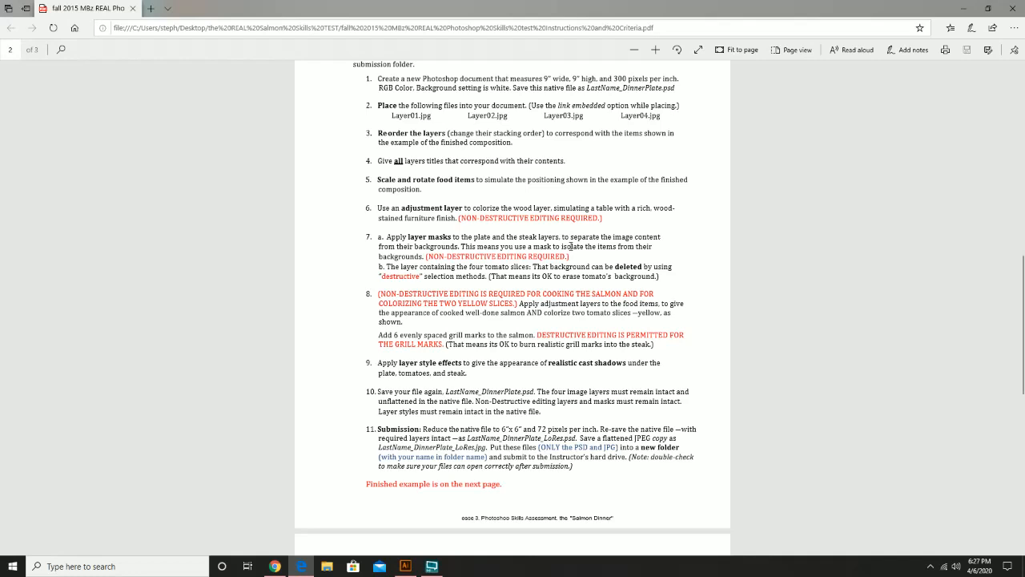
mouse_move(589, 351)
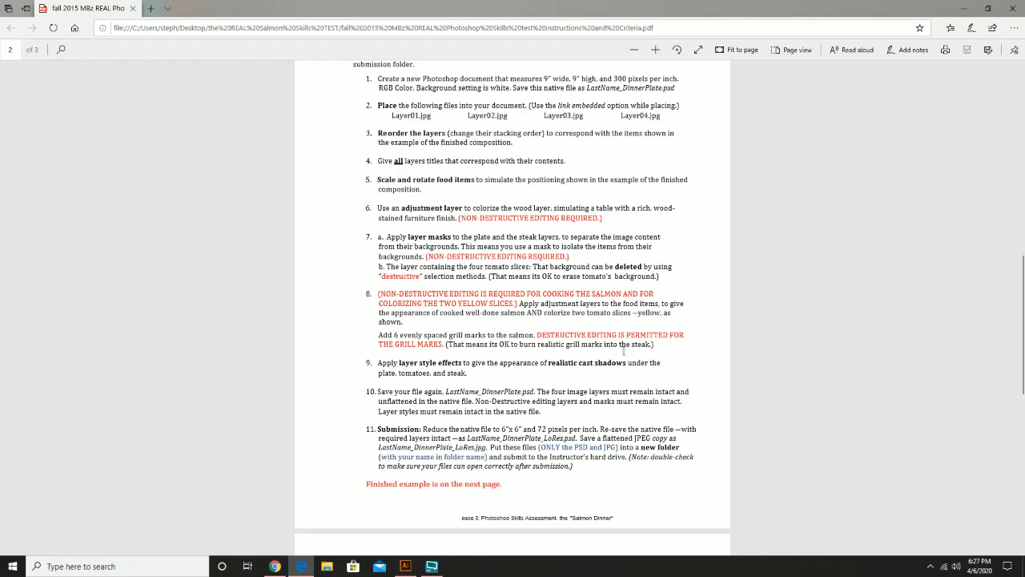
scroll(down, 3)
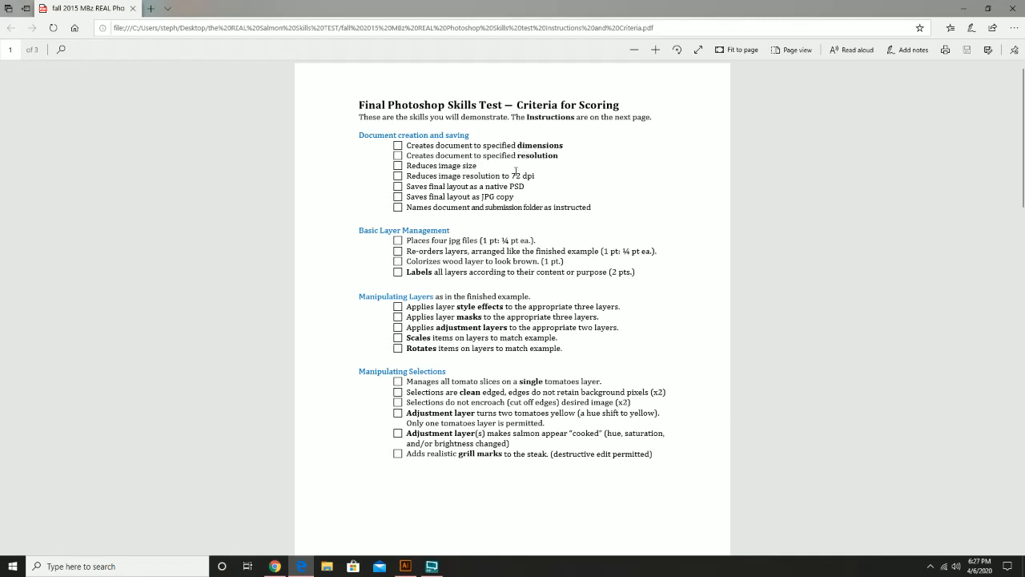
mouse_move(593, 333)
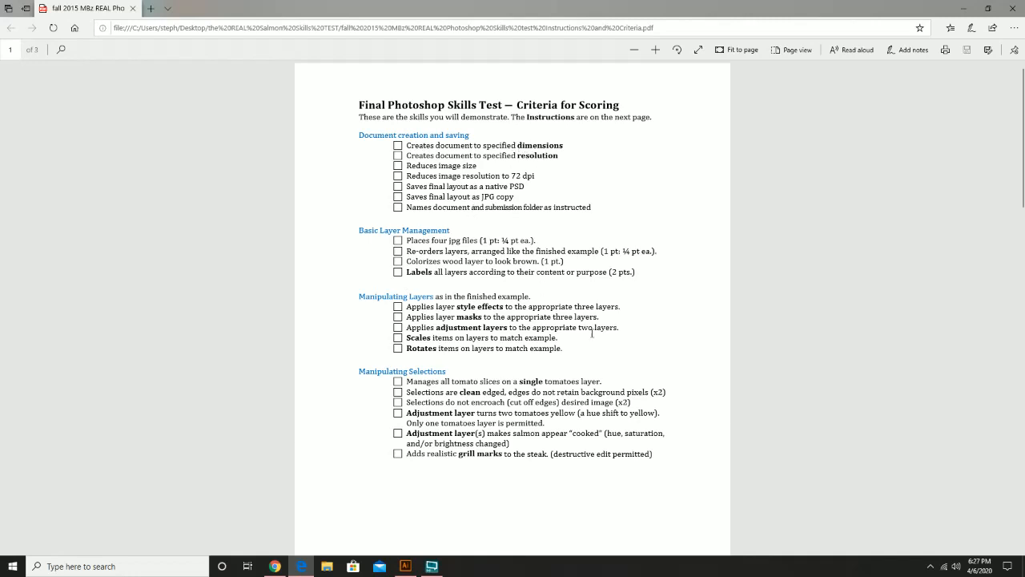
scroll(down, 3)
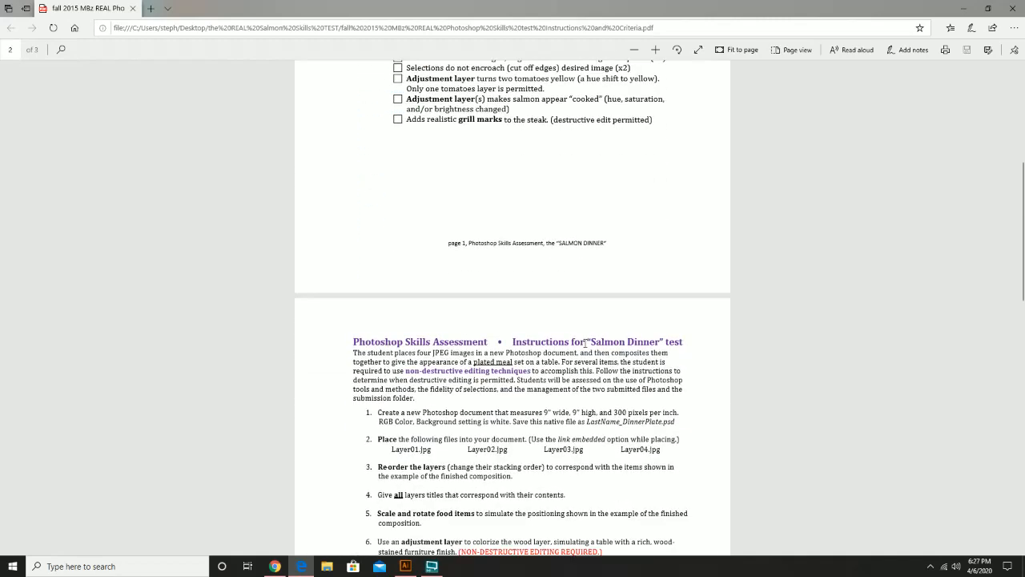
scroll(down, 3)
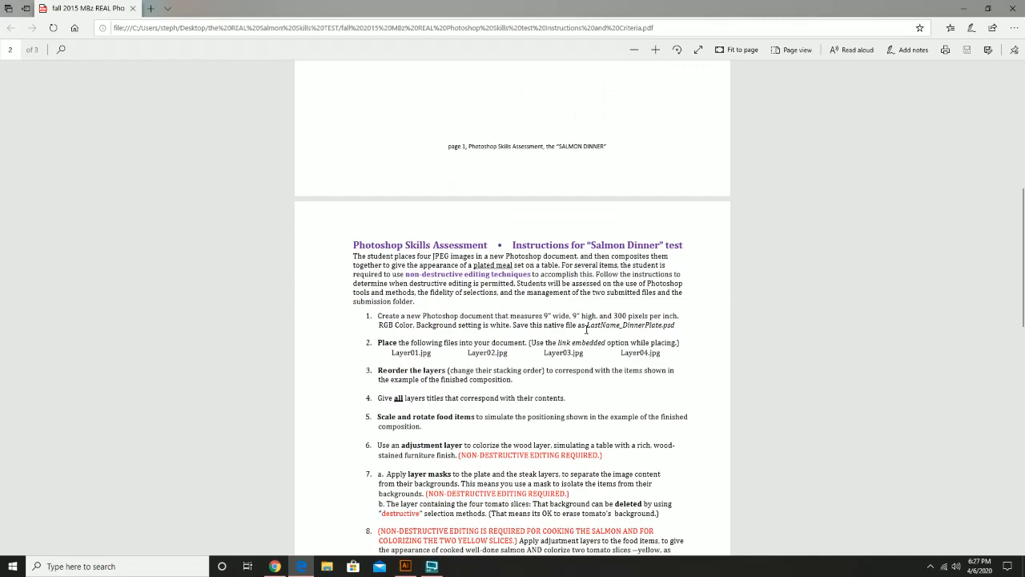
scroll(down, 3)
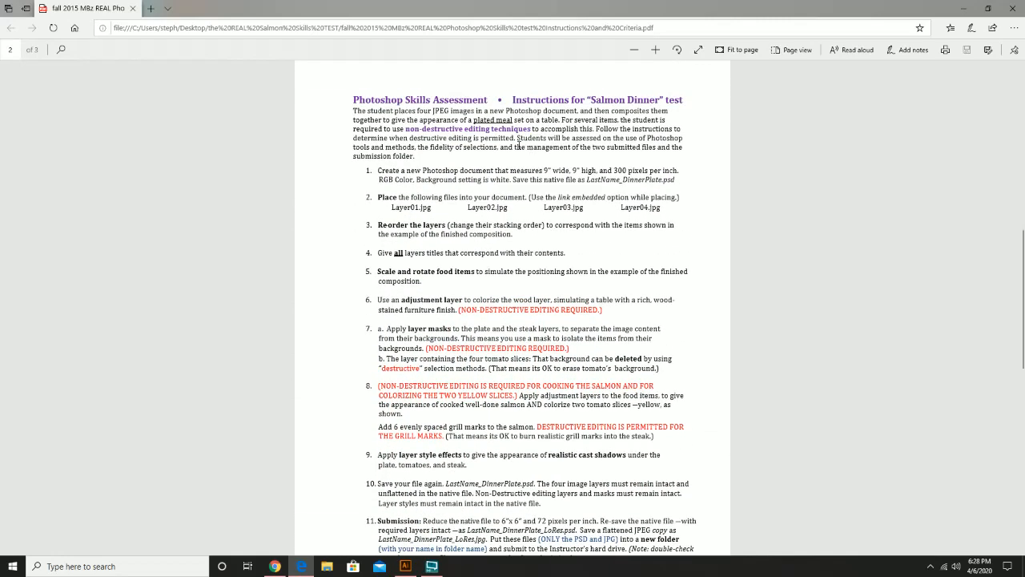
mouse_move(532, 170)
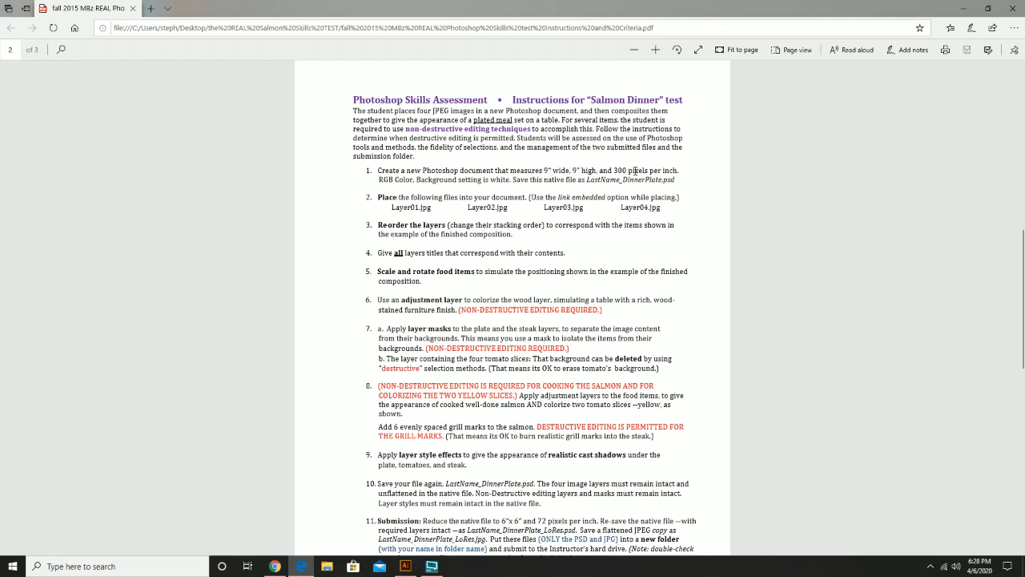
mouse_move(660, 165)
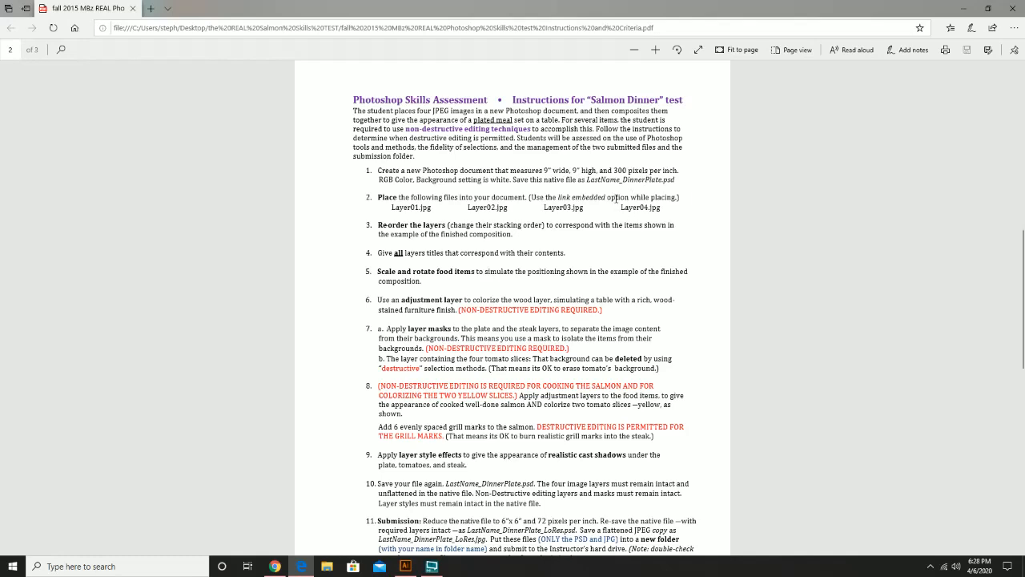
scroll(down, 3)
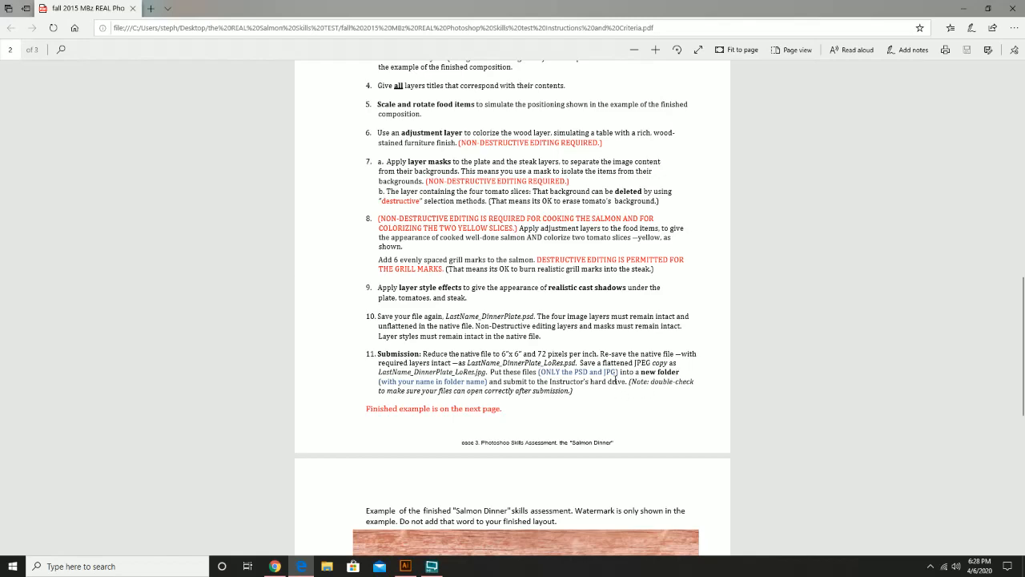
- Scroll the PDF down to page 3 with the watermarked finished Salmon Dinner example plate
scroll(down, 3)
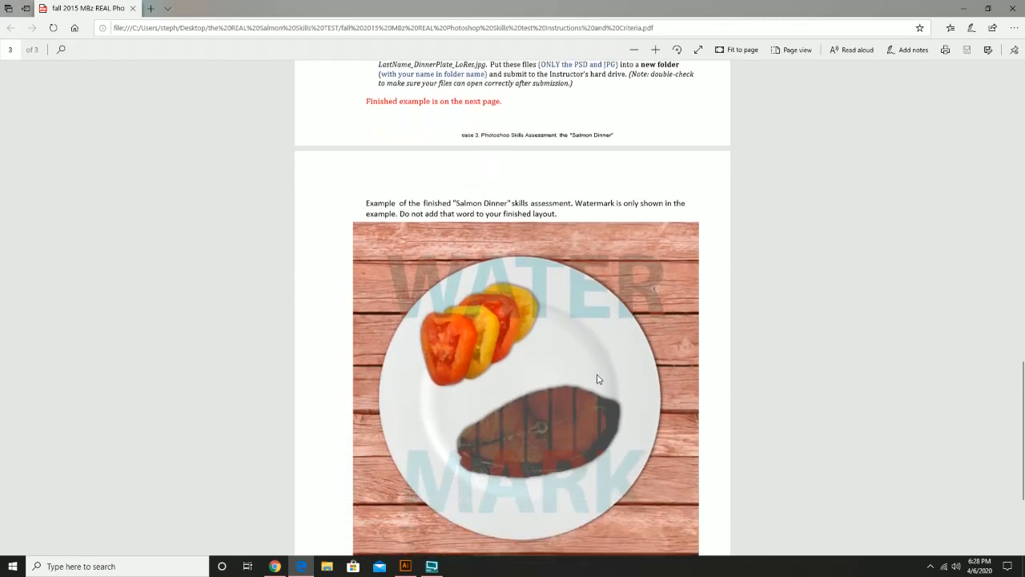
scroll(down, 3)
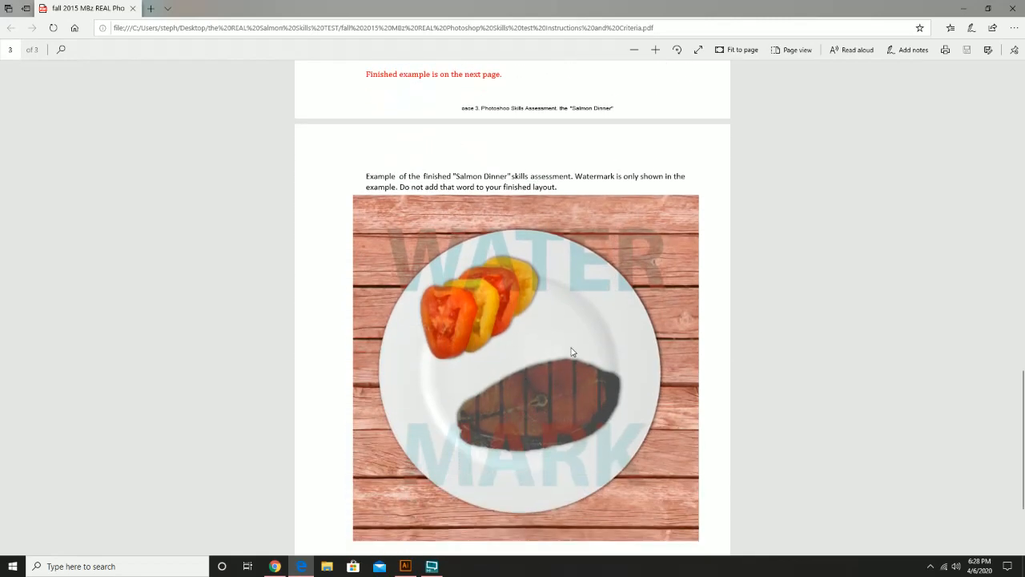
scroll(up, 3)
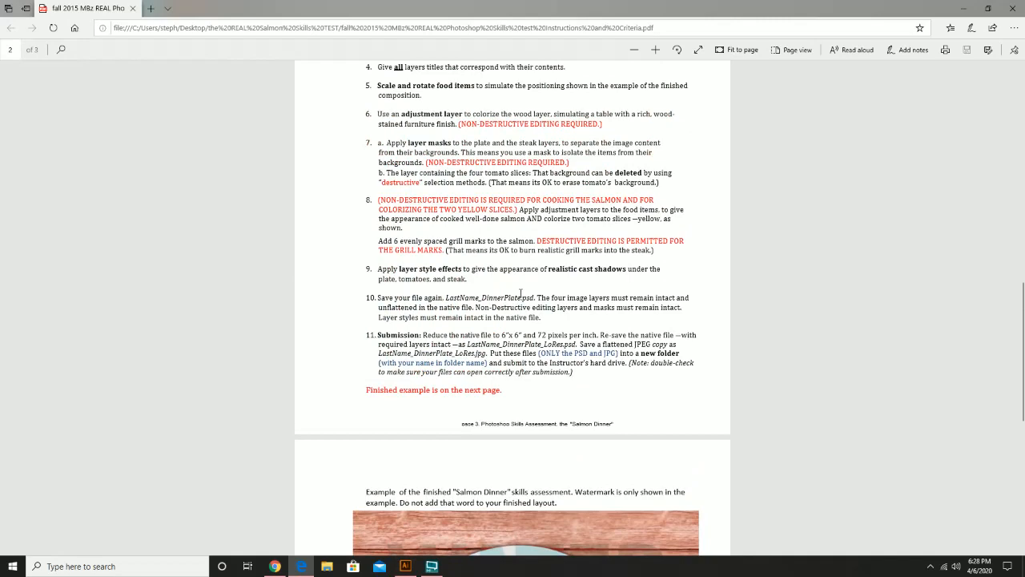
scroll(down, 3)
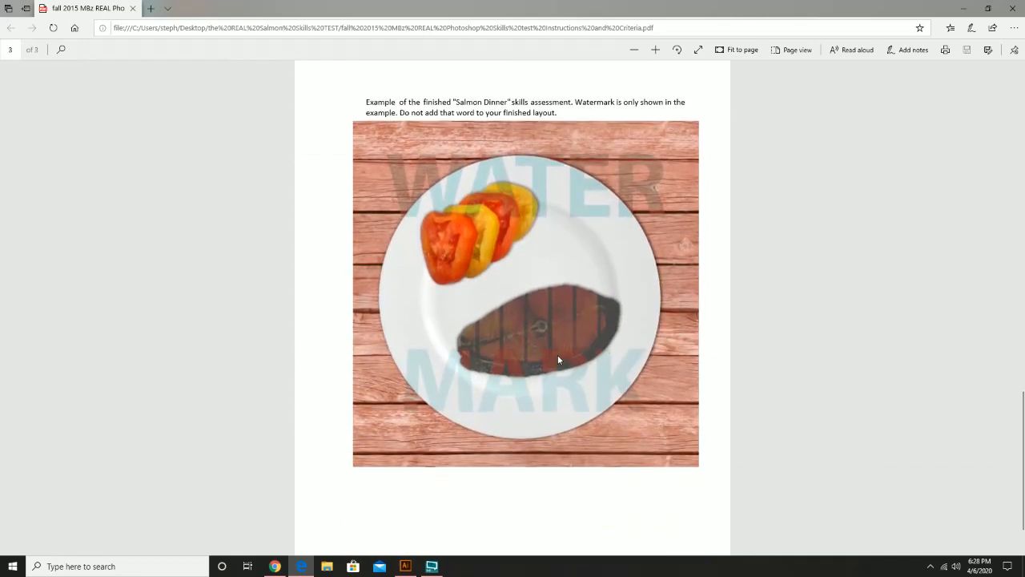
mouse_move(899, 23)
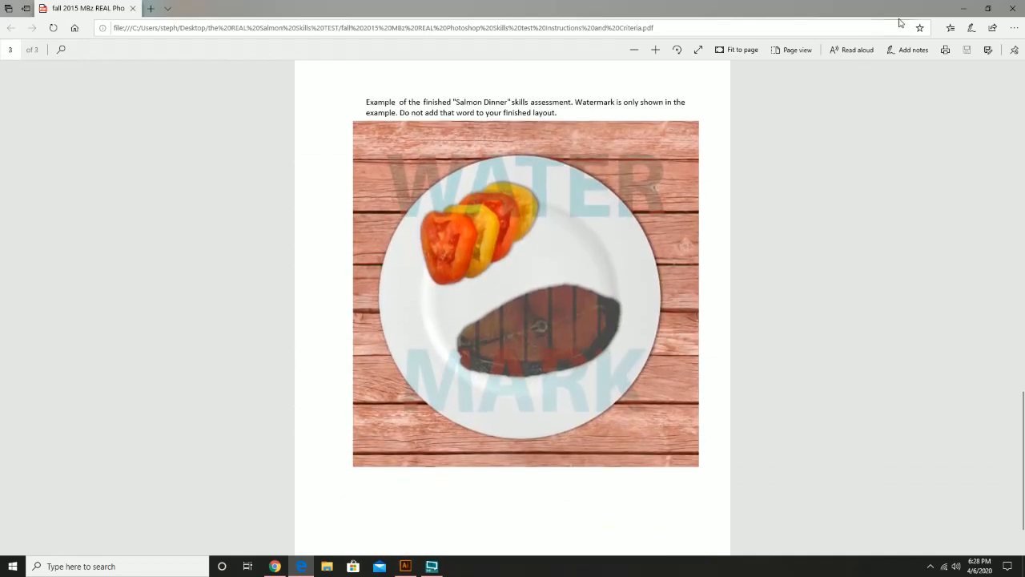
mouse_move(965, 9)
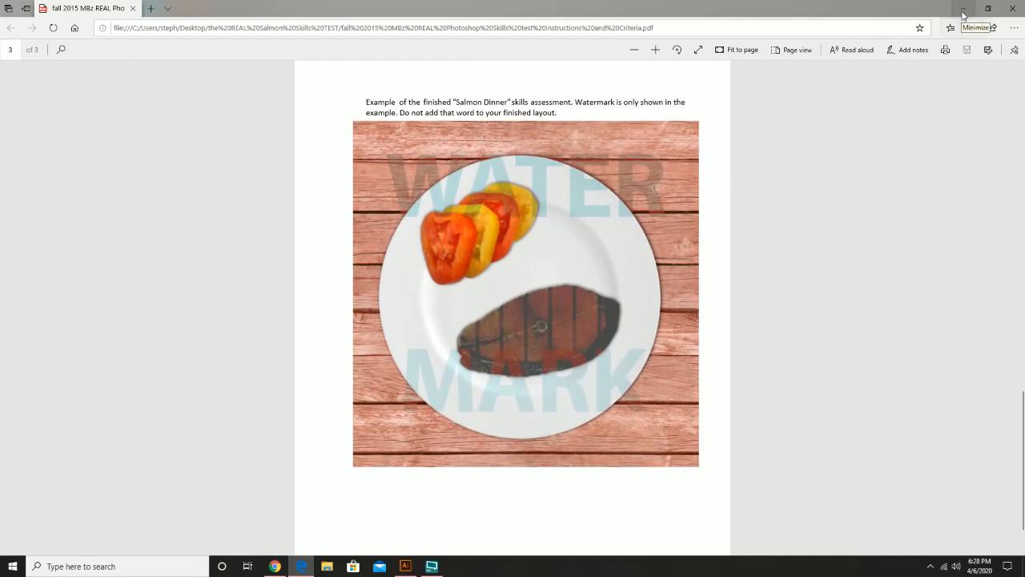
mouse_move(965, 14)
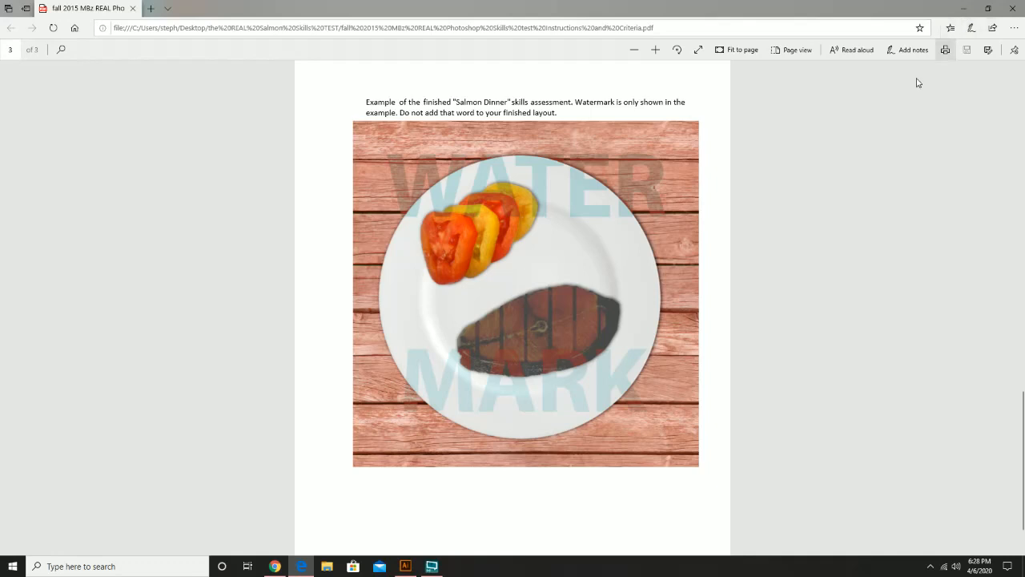
mouse_move(930, 146)
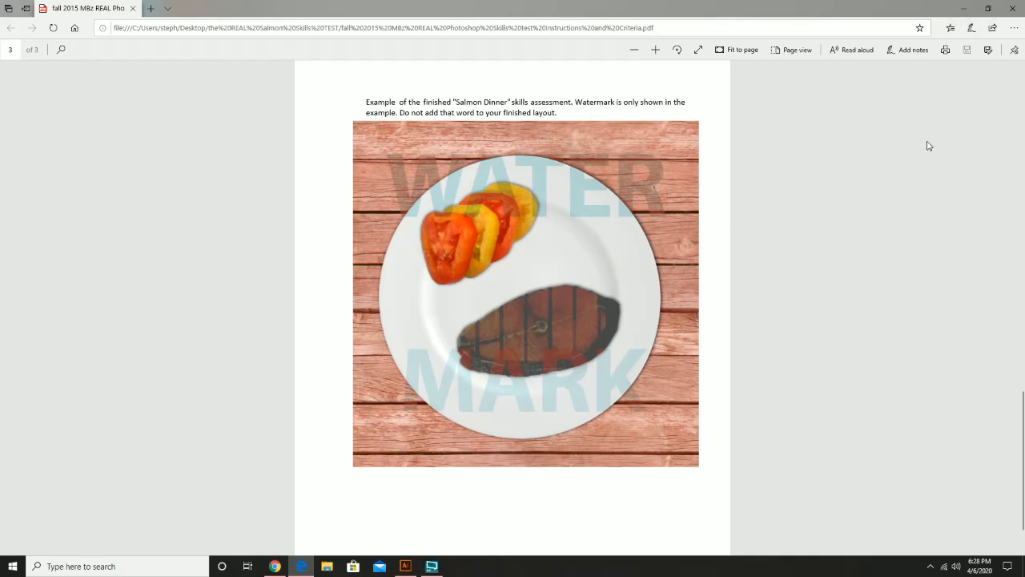
mouse_move(837, 173)
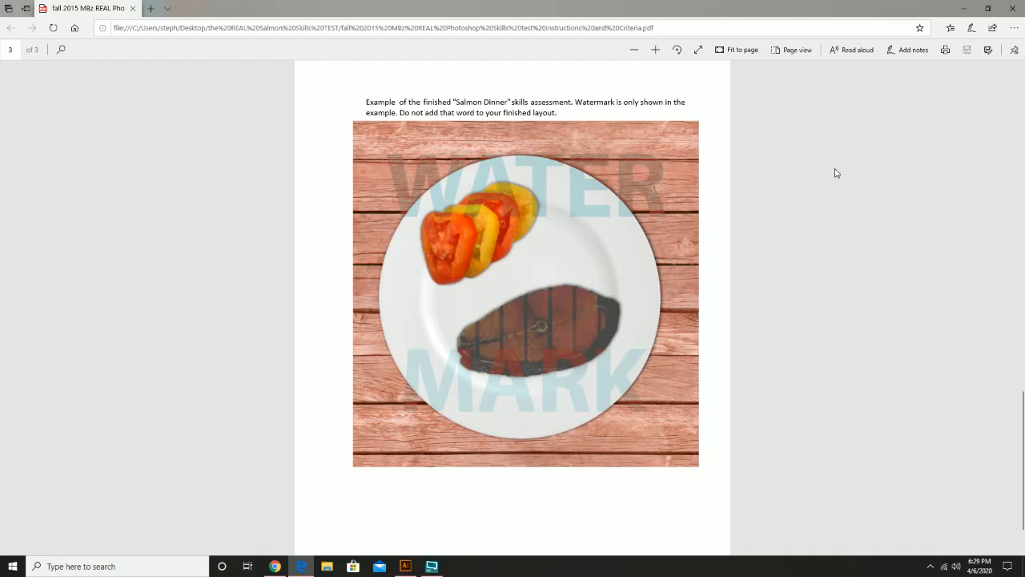
mouse_move(869, 141)
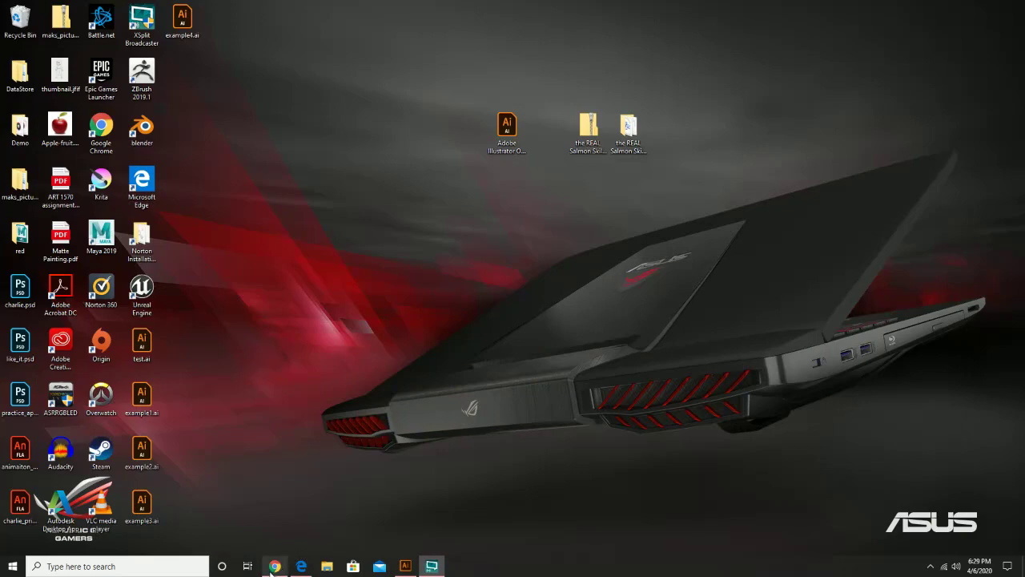
mouse_move(276, 567)
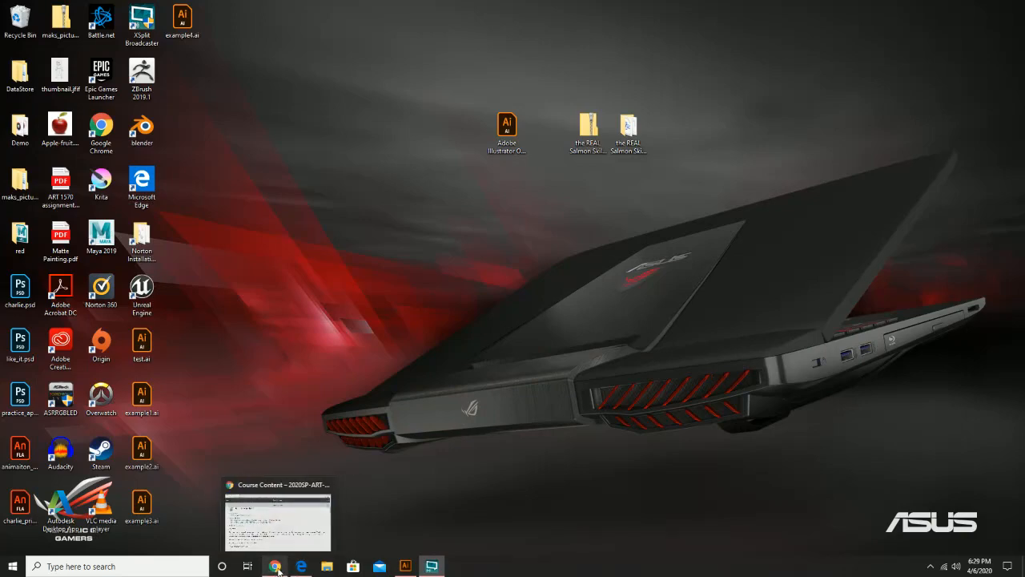
- Restore the Chrome window showing the Blackboard Week 11 Material course content
click(276, 520)
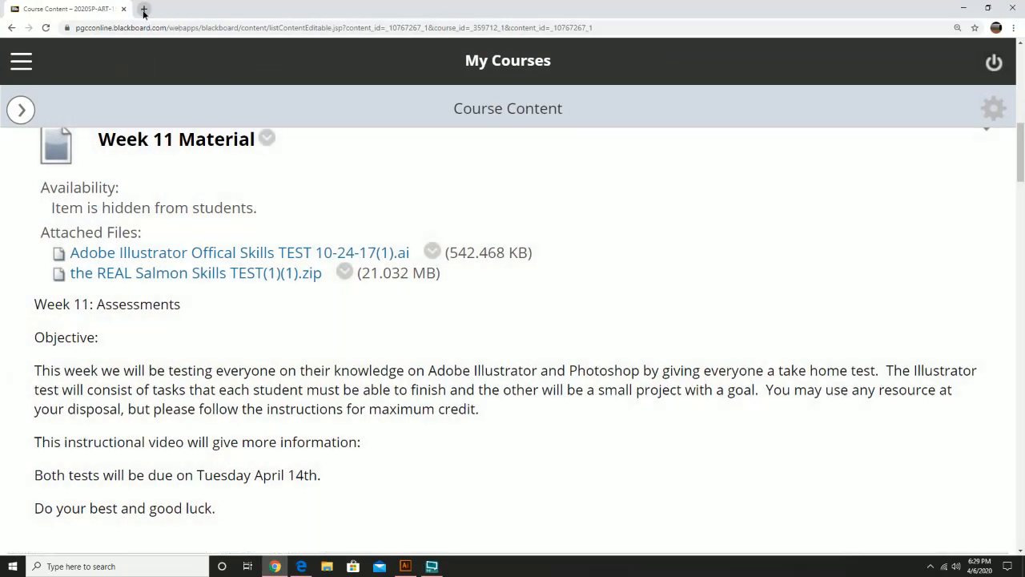
- In a new Chrome tab, go to wetransfer.com/transfers via the 'tra' address suggestion
click(145, 10)
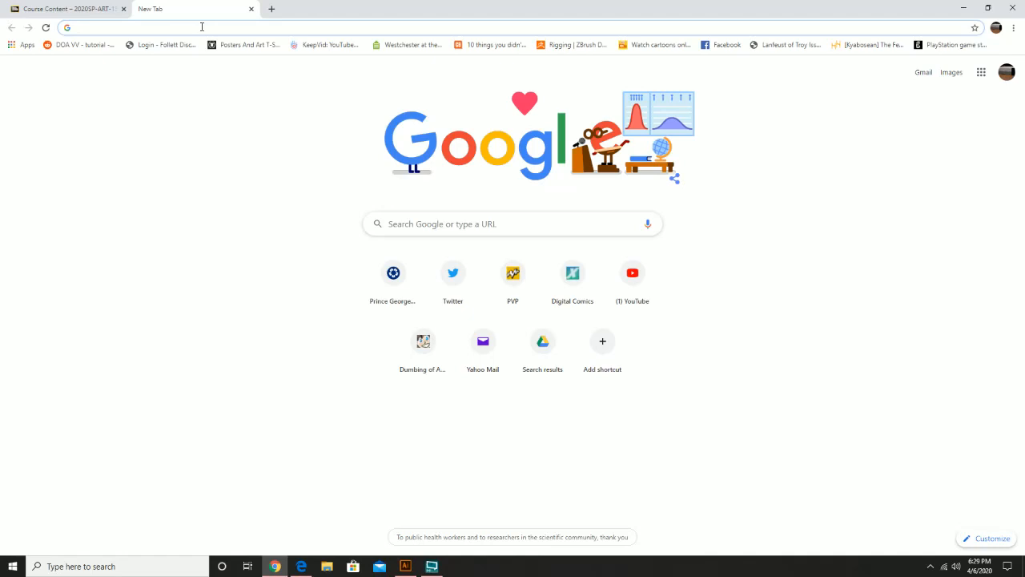
text(twitter.com)
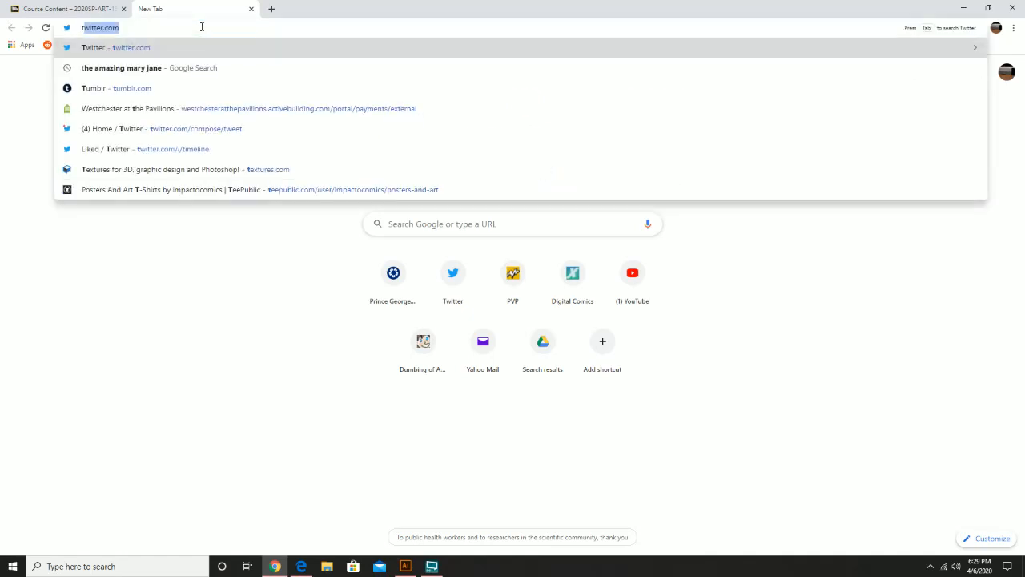
text(tra)
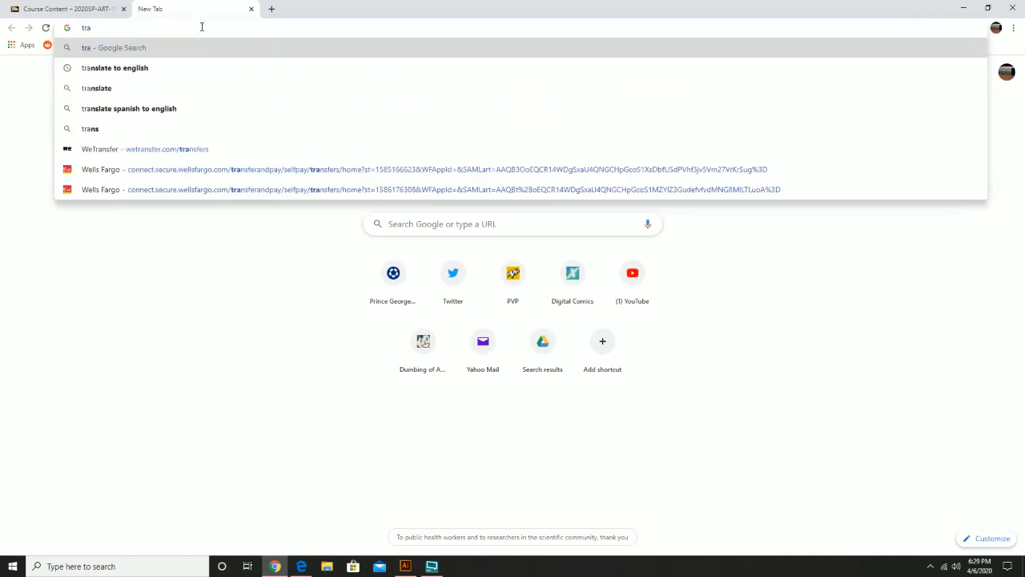
click(144, 147)
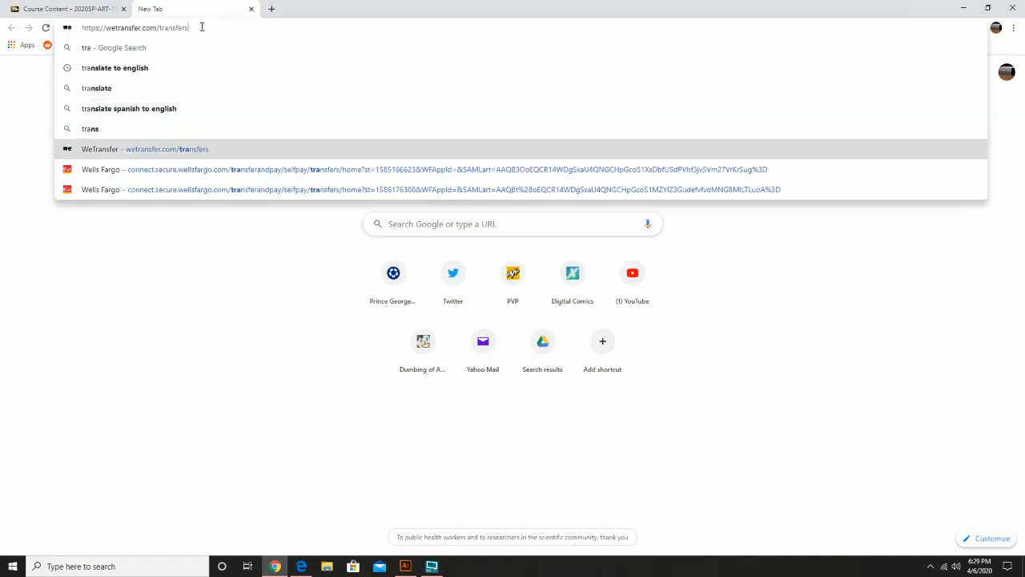
click(167, 149)
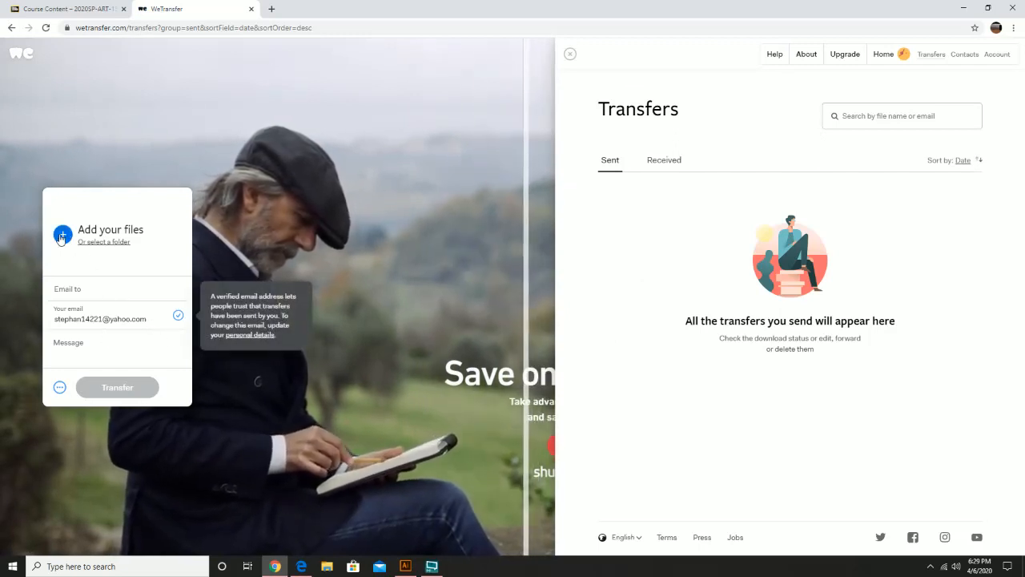
click(62, 234)
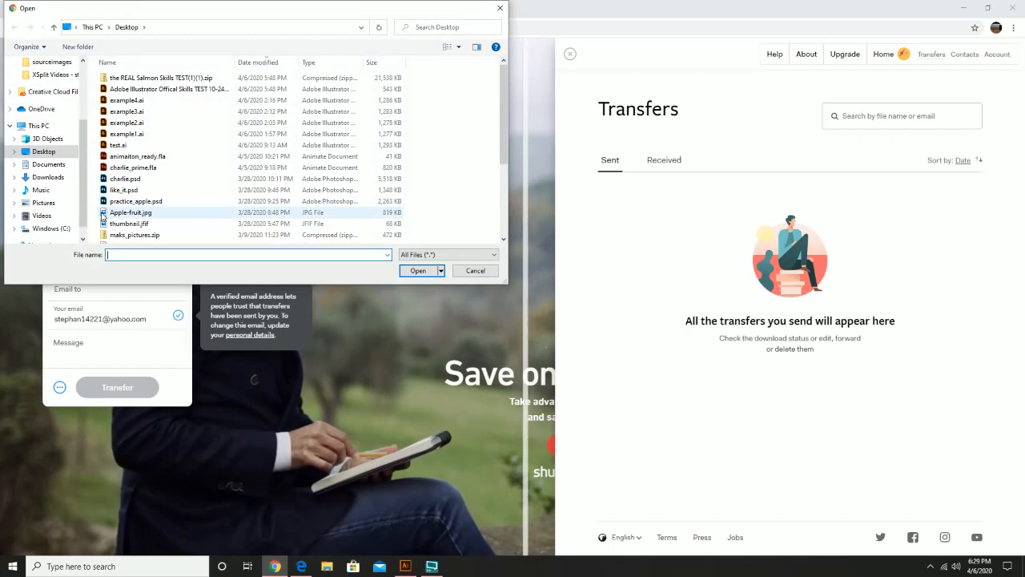
click(474, 269)
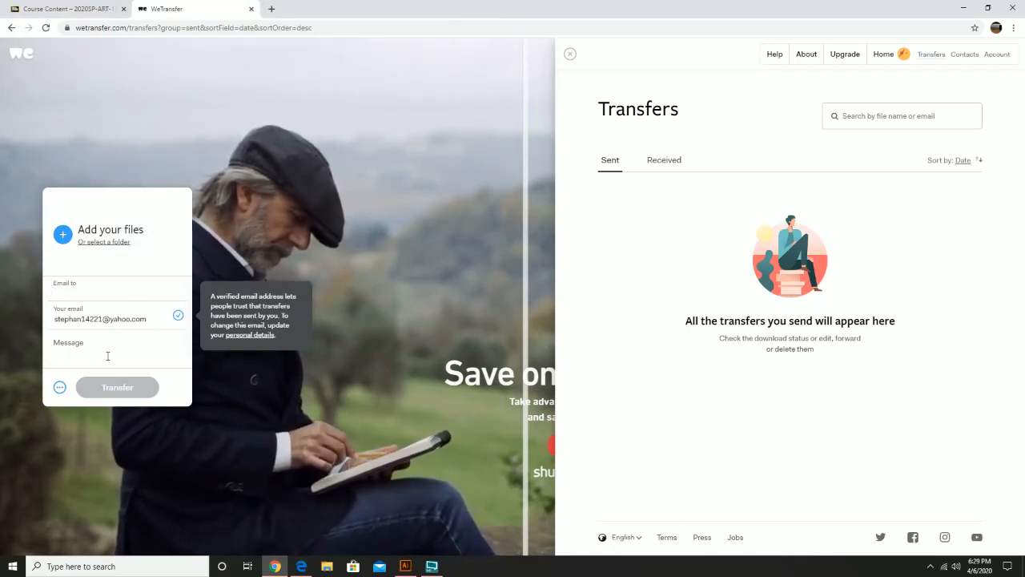
click(117, 291)
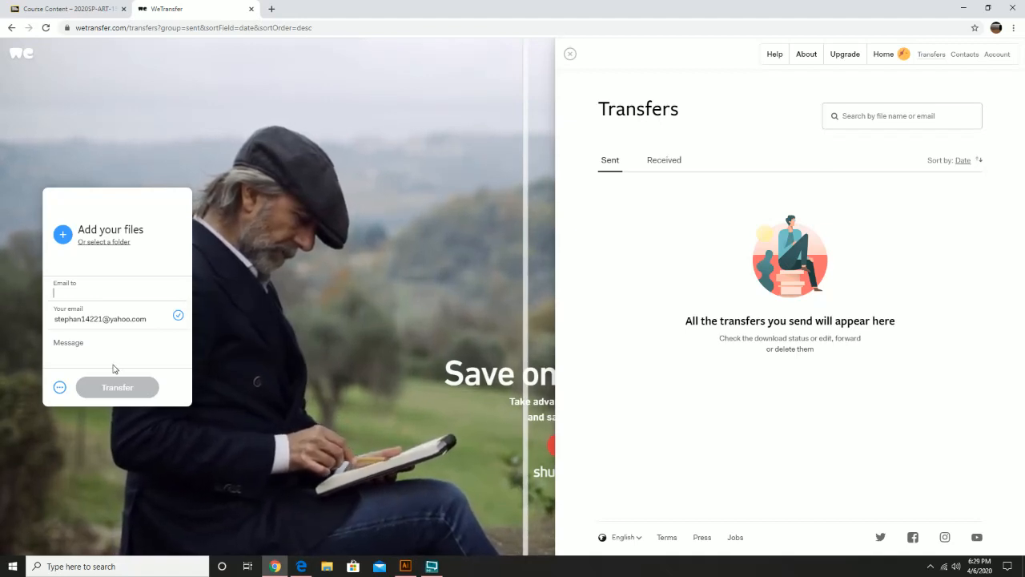
click(67, 9)
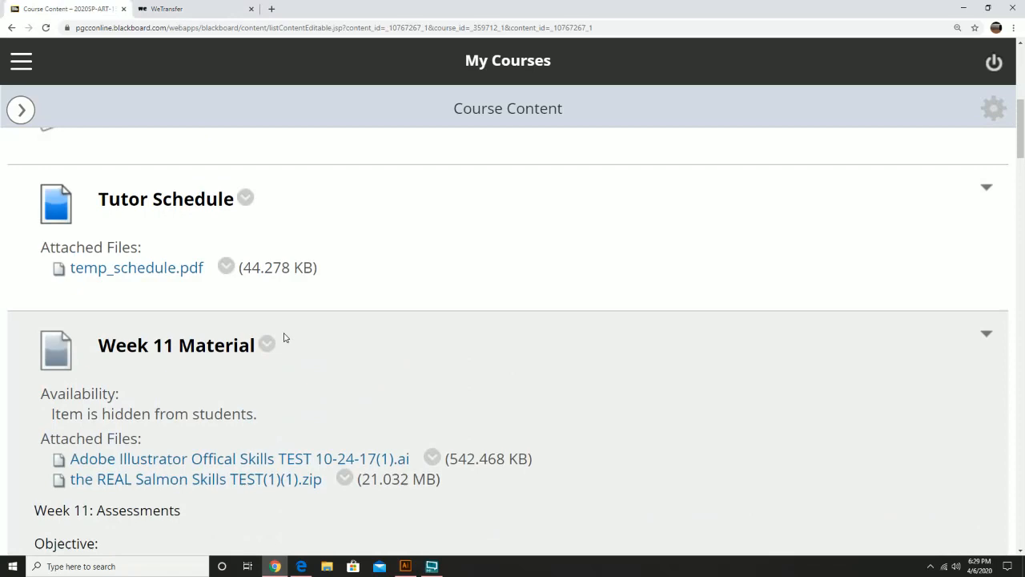
scroll(up, 3)
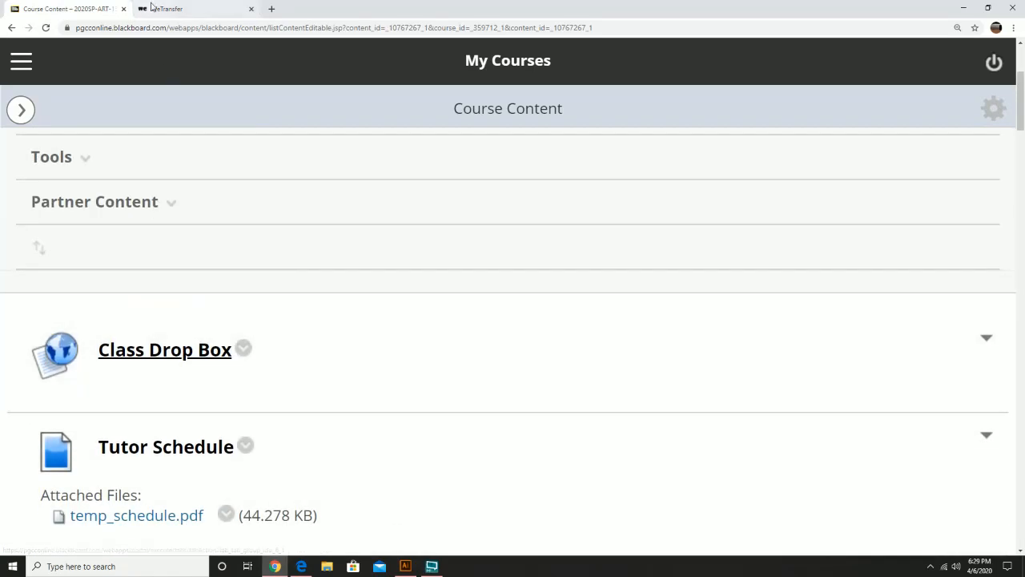
click(168, 8)
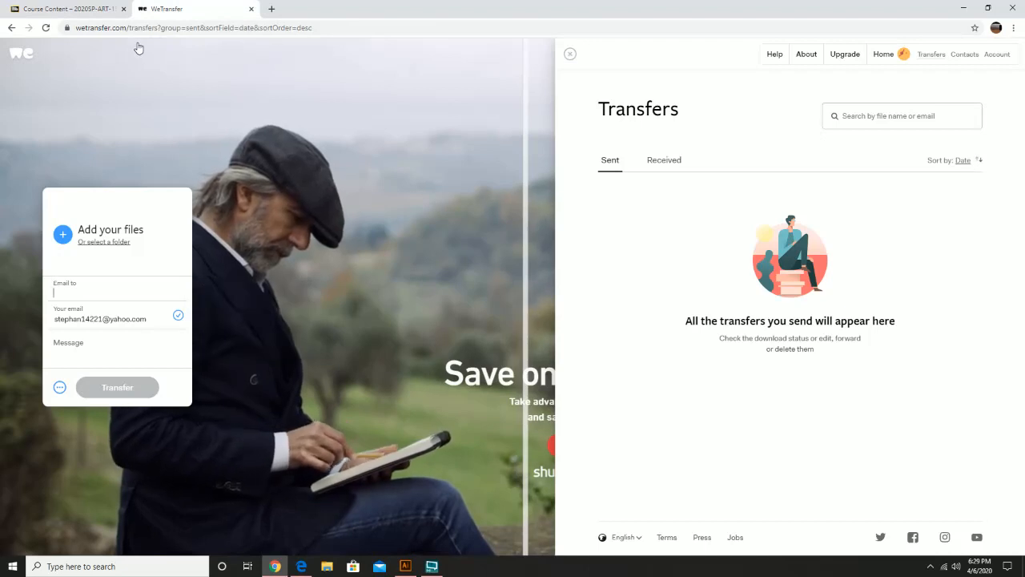
mouse_move(237, 275)
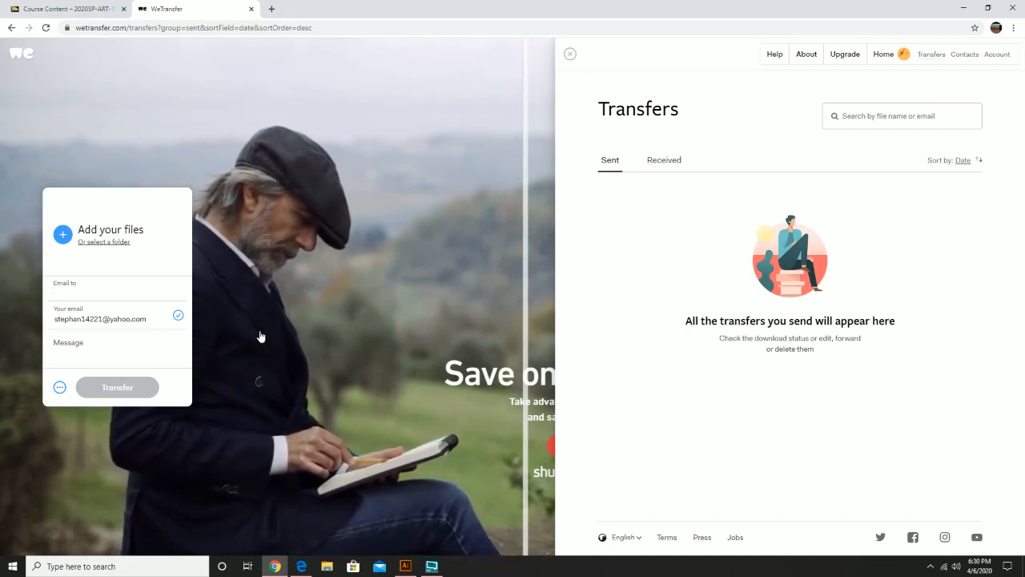
- Leave the WeTransfer form and switch back to the Blackboard Course Content tab
click(117, 292)
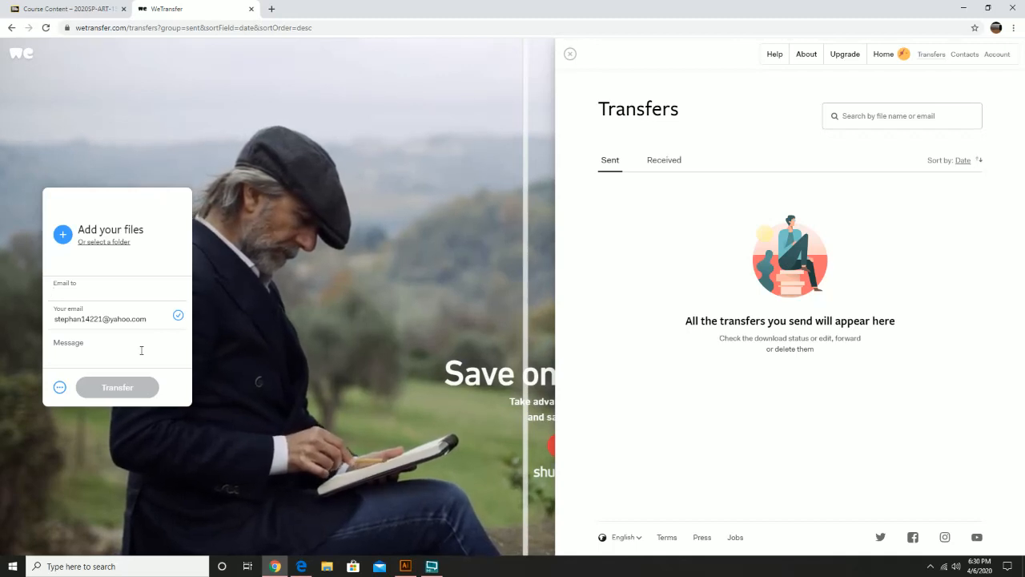
mouse_move(178, 314)
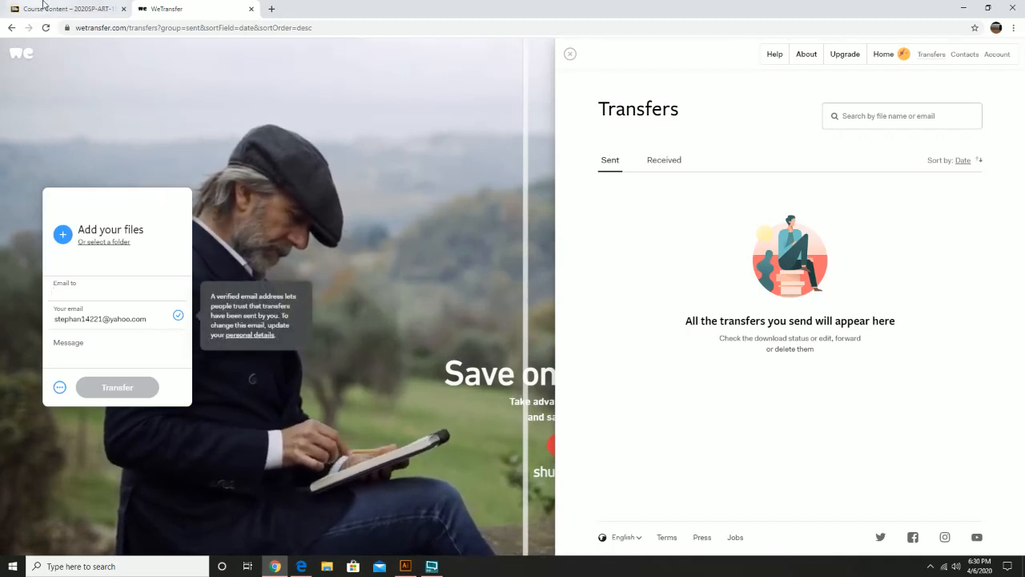
click(64, 8)
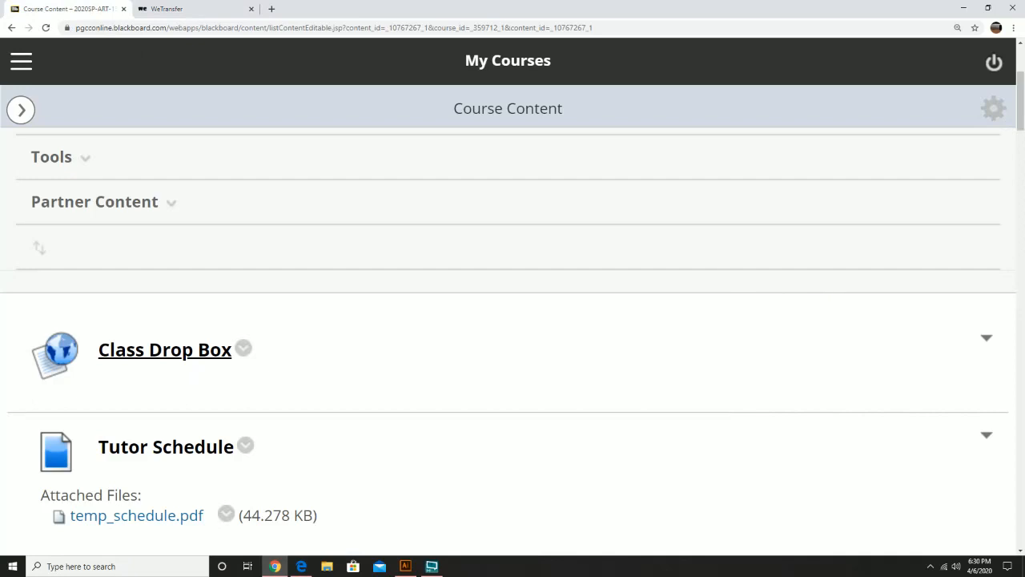
- Scroll the Course Content page down to the Week 11 Material item and its two attached test files
scroll(down, 3)
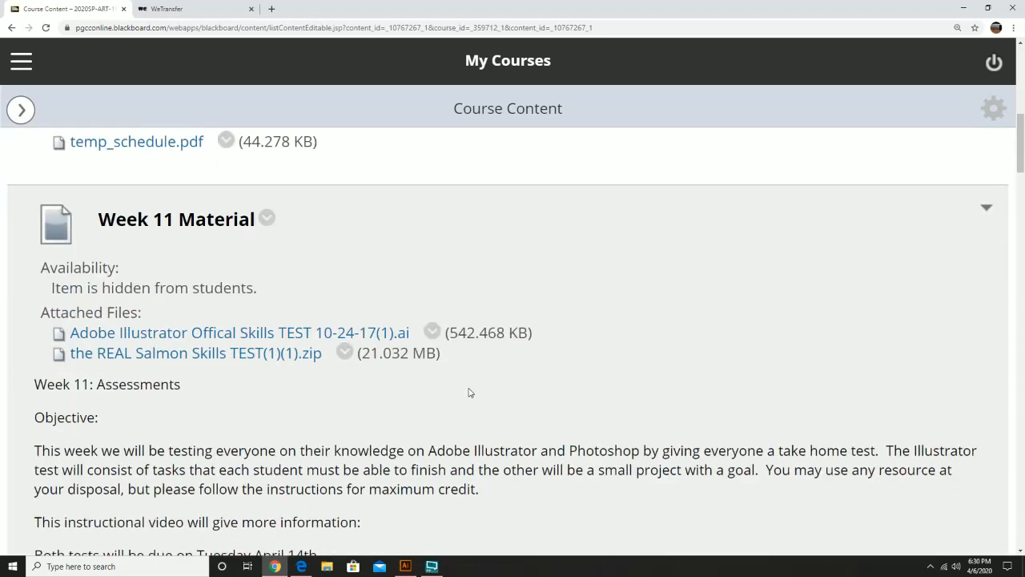
mouse_move(205, 339)
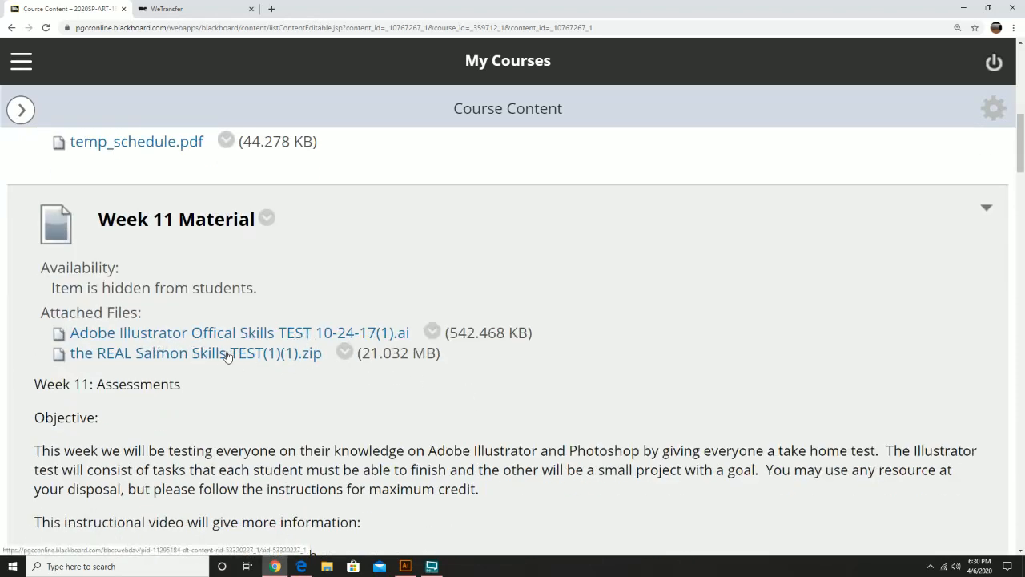
mouse_move(271, 359)
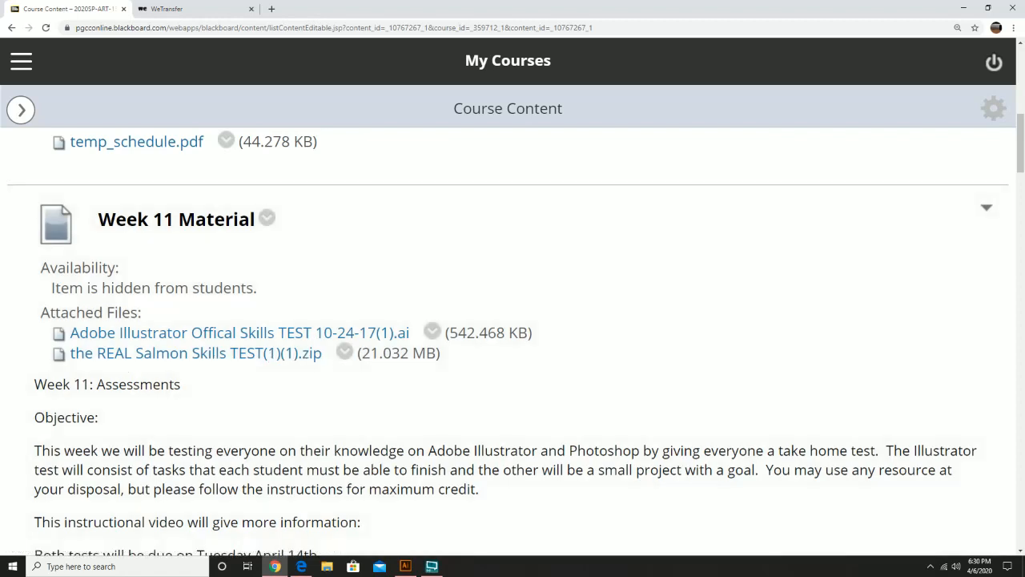
scroll(down, 3)
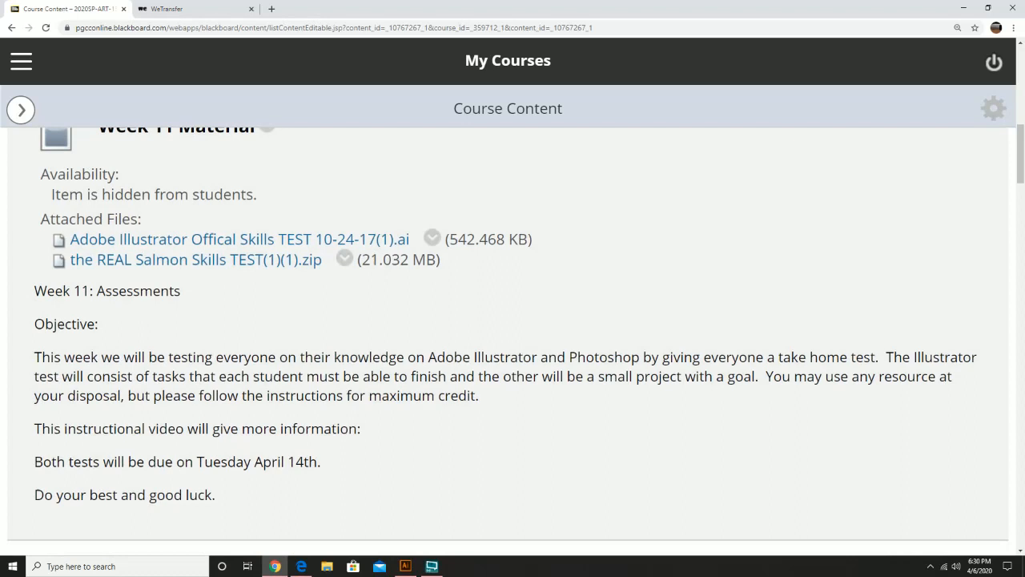